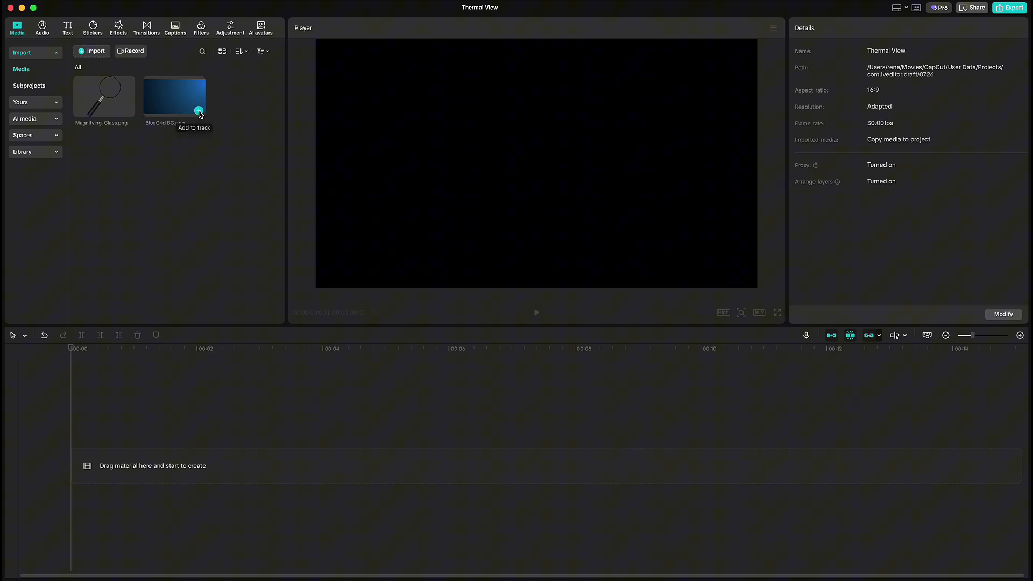
Step: Place BlueGrid BG.png on the timeline and lengthen it to about ten seconds
left_click(200, 110)
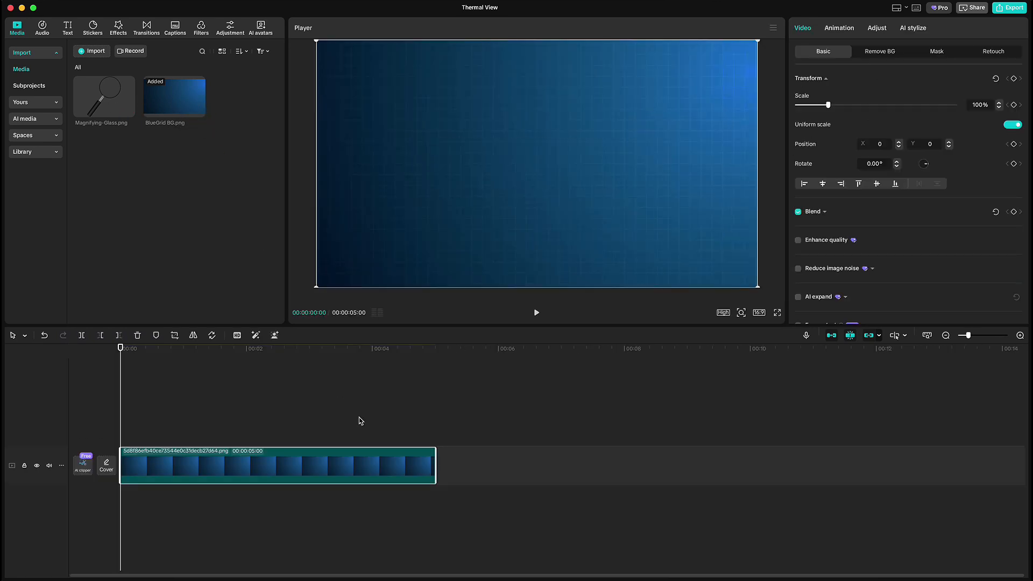
left_click_drag(438, 465, 751, 465)
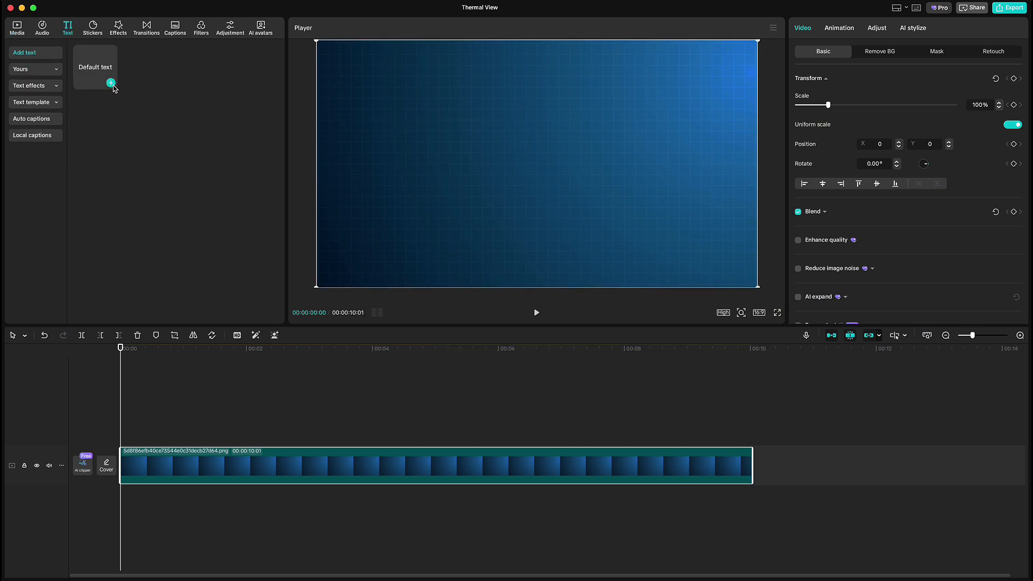
Step: Add a default text layer with a smaller font size and stretch it to the ten-second background length
left_click(111, 83)
type("How to make Enlarged Text Effect")
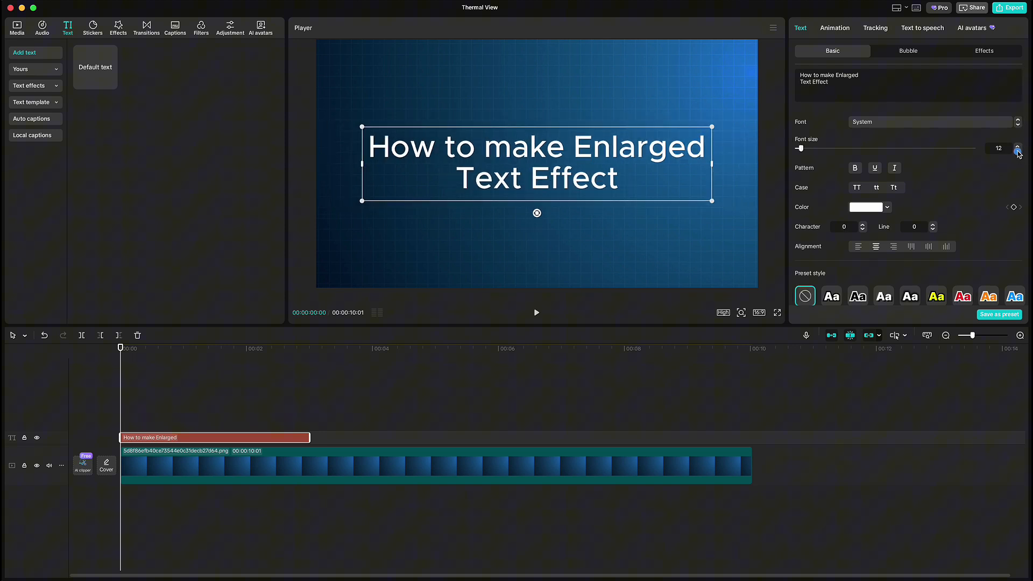
left_click(1017, 151)
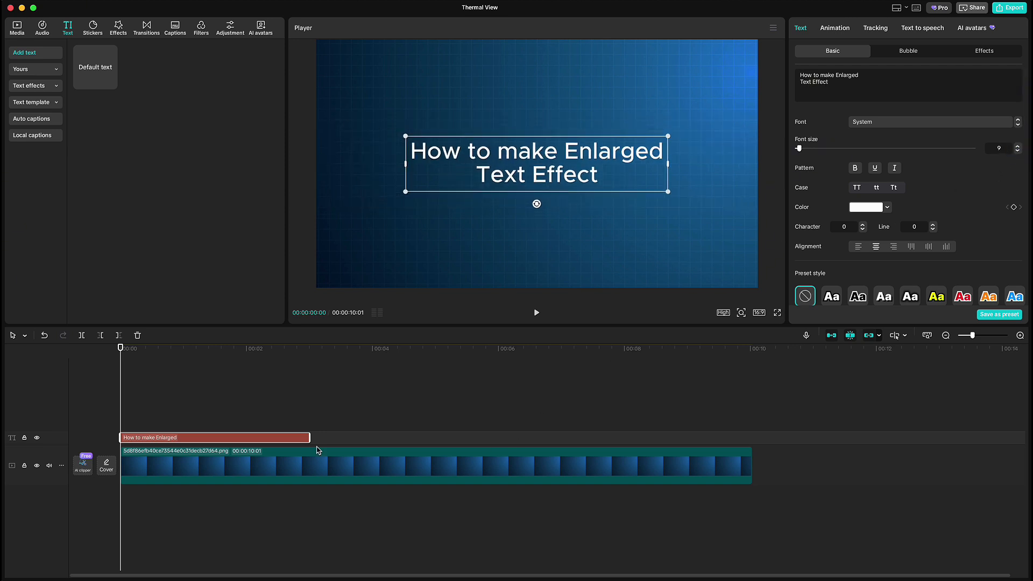
left_click_drag(310, 437, 751, 437)
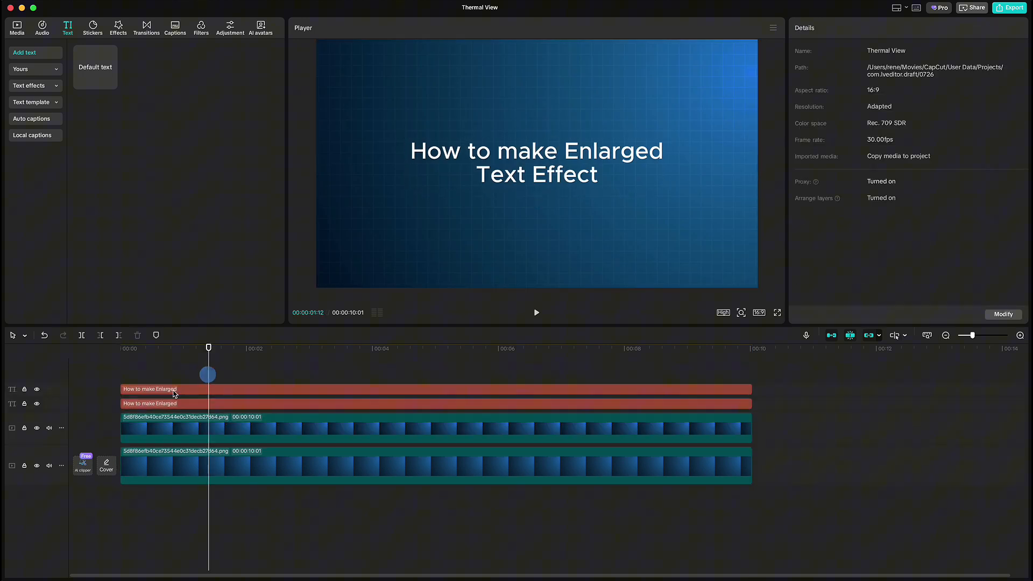
Step: Merge the duplicate title and background into a compound clip and set its Scale to 140%
left_click(149, 389)
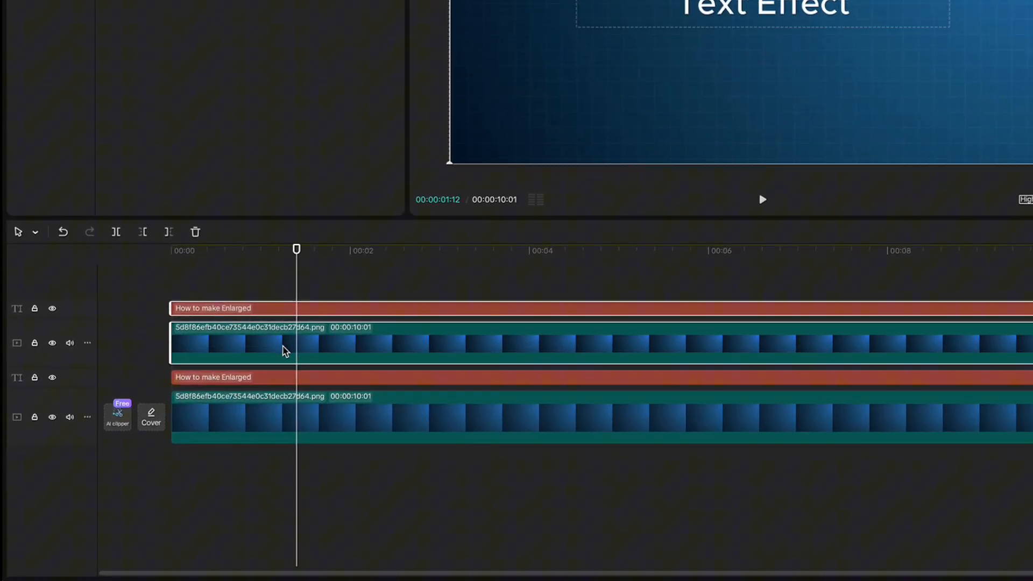
right_click(283, 349)
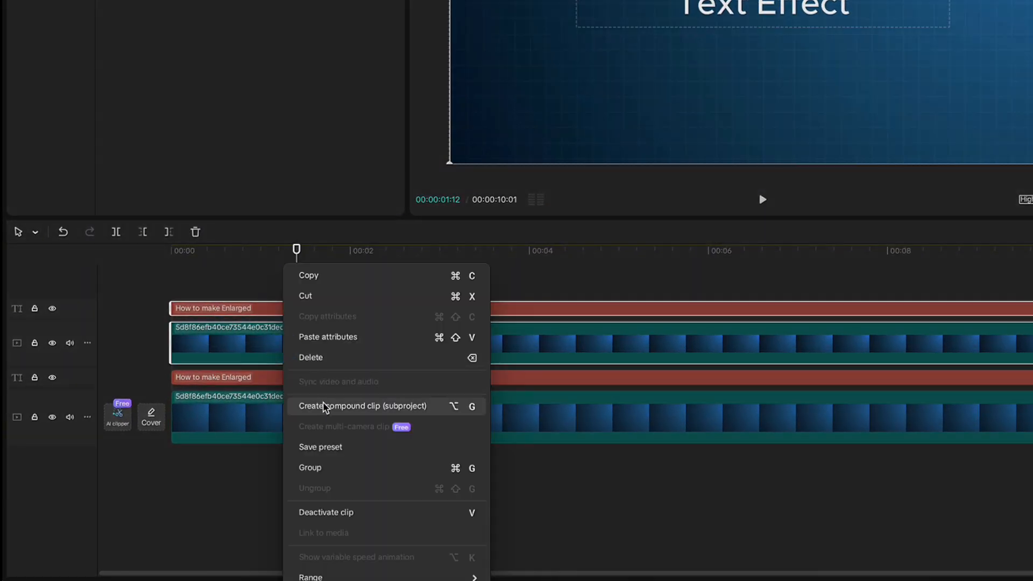
left_click(363, 406)
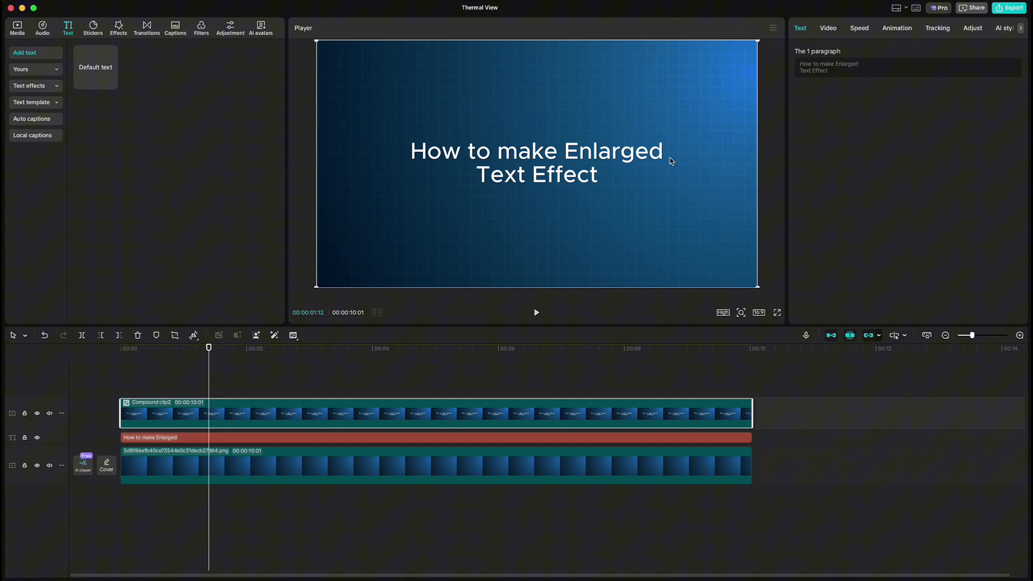
left_click(827, 28)
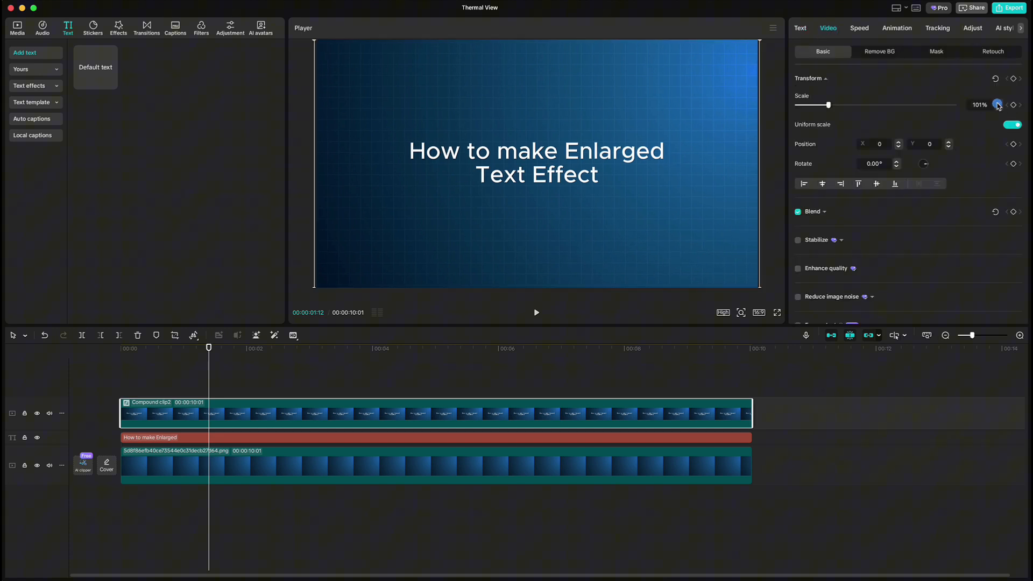
left_click_drag(832, 104, 839, 104)
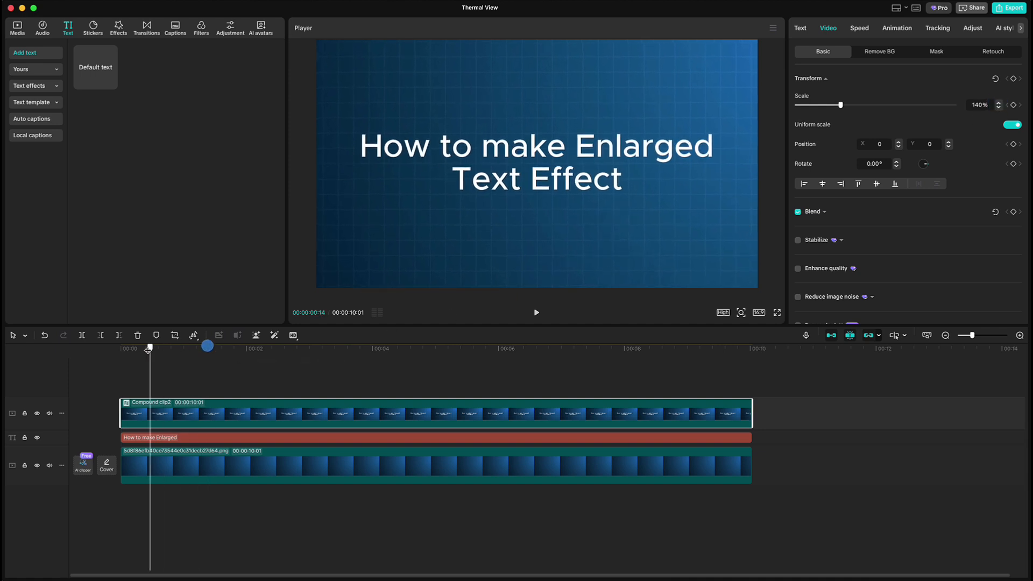
Step: Add Magifying-Glass.png on its own track at about 52% scale, extended to match the title
left_click(16, 26)
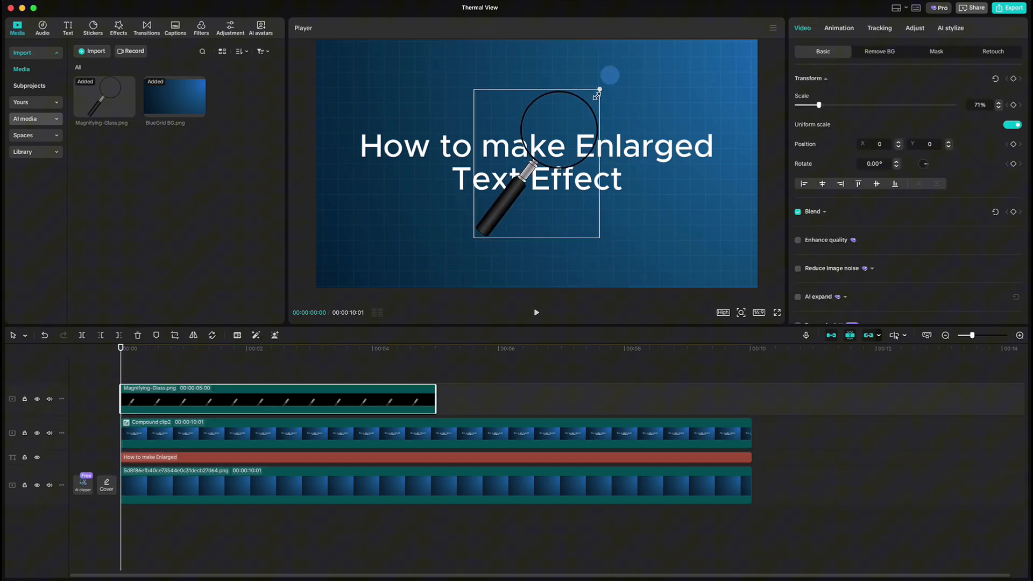
left_click(999, 106)
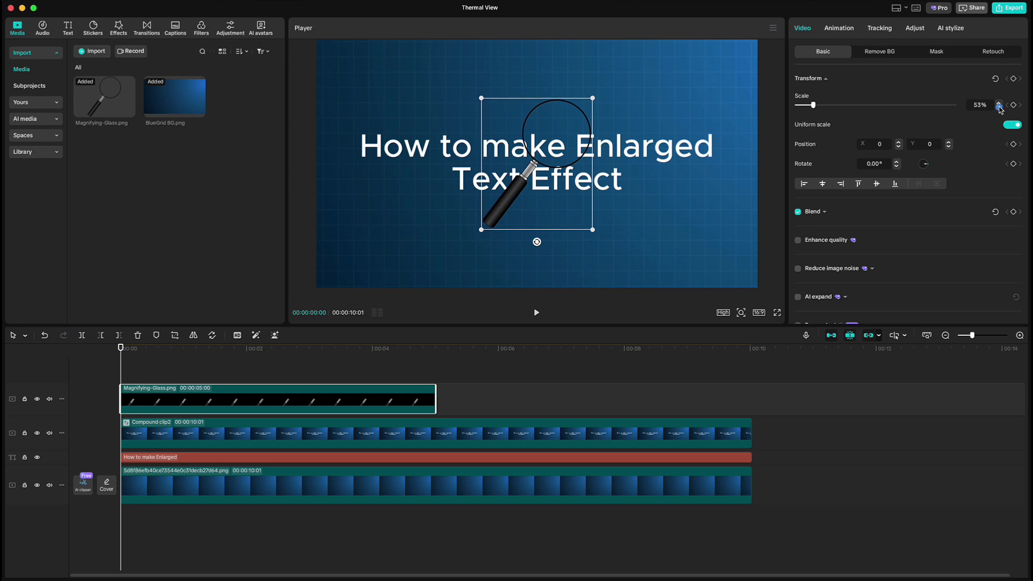
left_click_drag(536, 163, 379, 115)
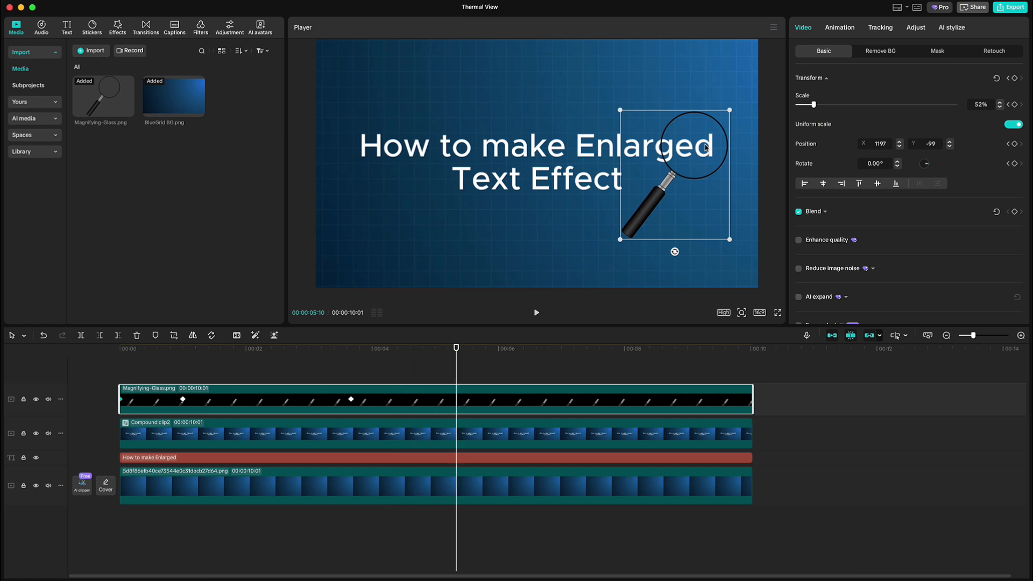
Step: Keyframe the magnifier's position over the word Text, then later over the word How
left_click_drag(675, 147, 442, 184)
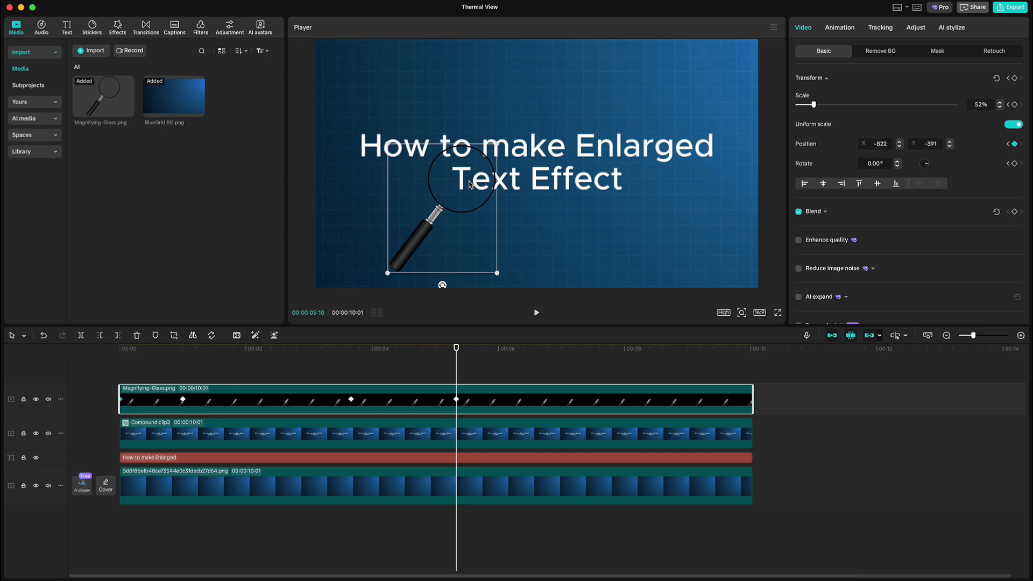
left_click(562, 348)
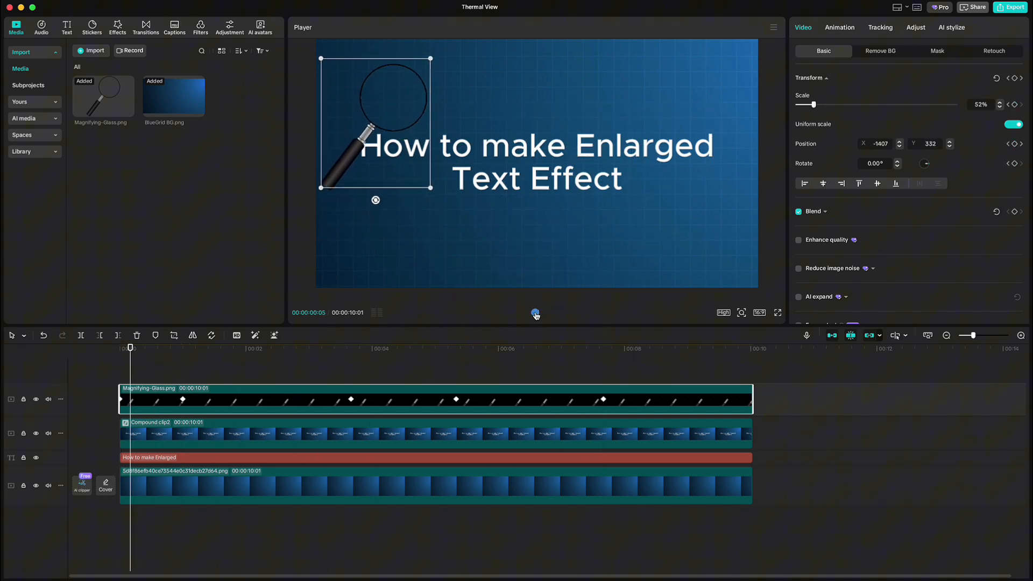
left_click_drag(375, 122, 590, 177)
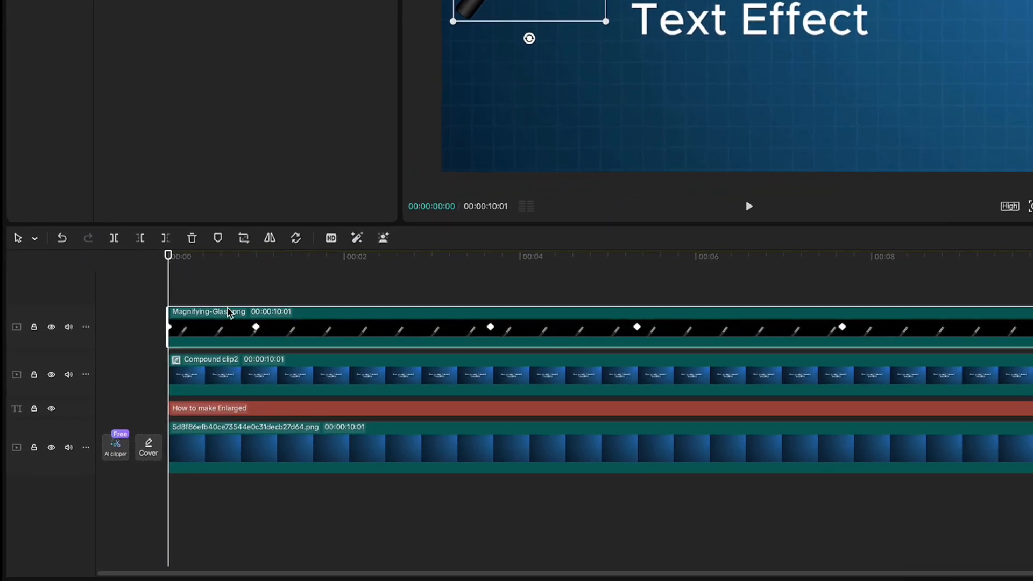
right_click(256, 328)
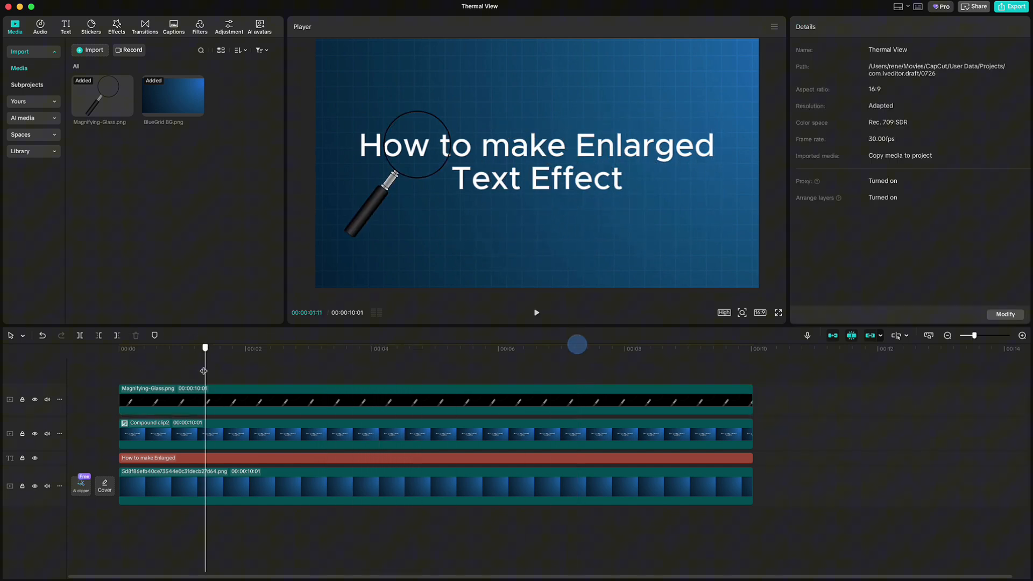
Step: Give the enlarged title compound clip a Circle mask from its Video > Mask settings
left_click(160, 434)
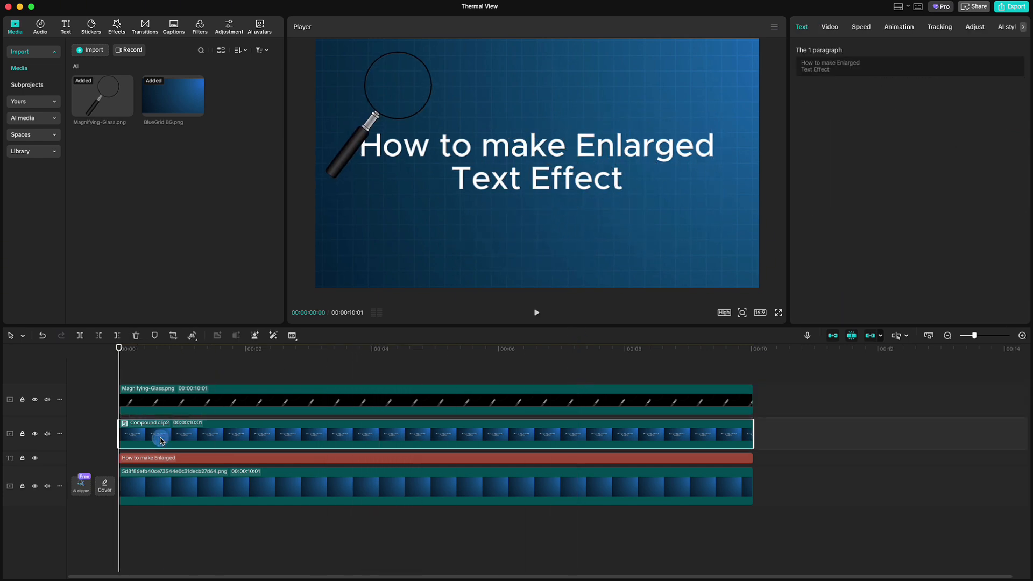
left_click(830, 26)
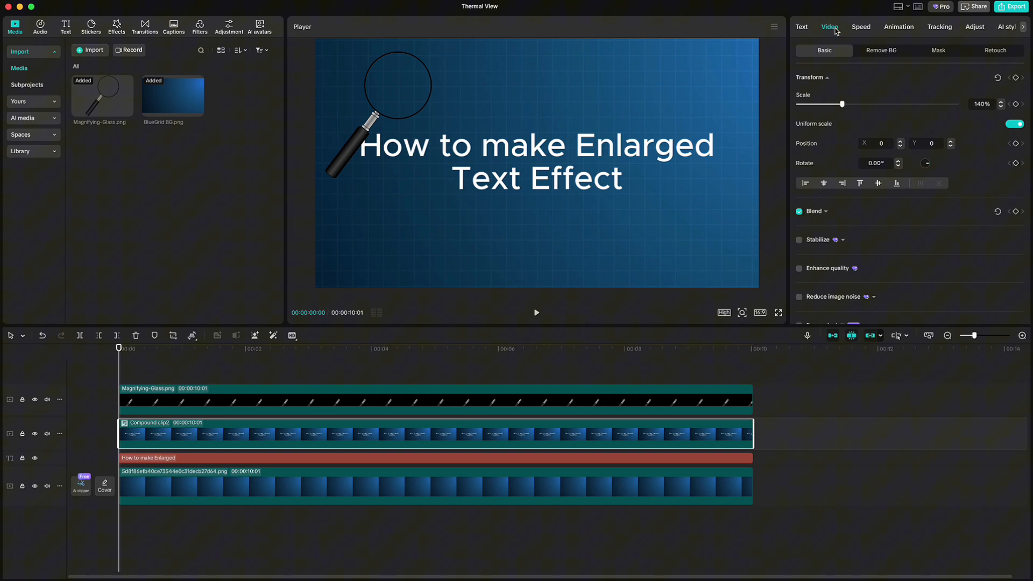
left_click(937, 50)
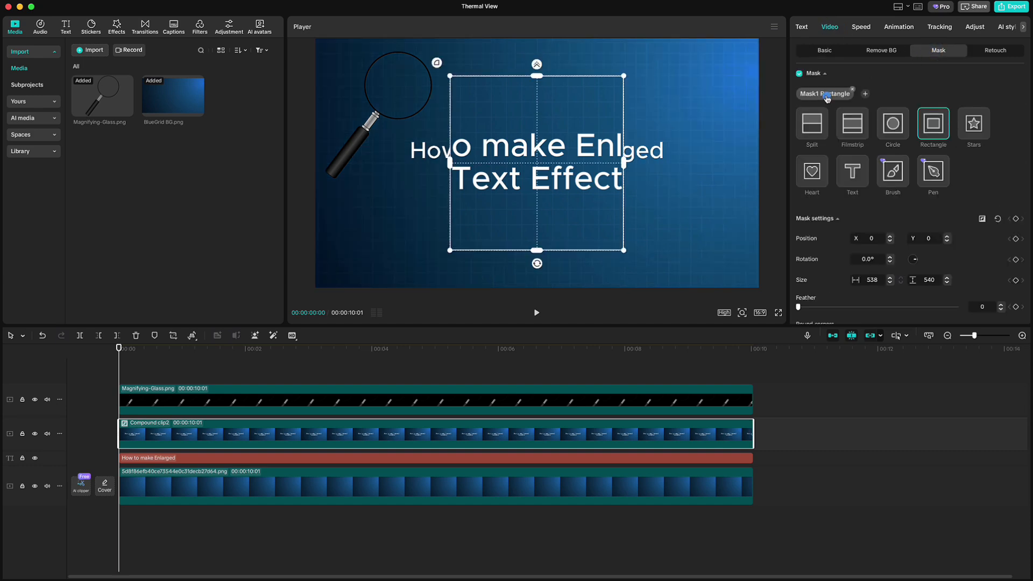
left_click(892, 122)
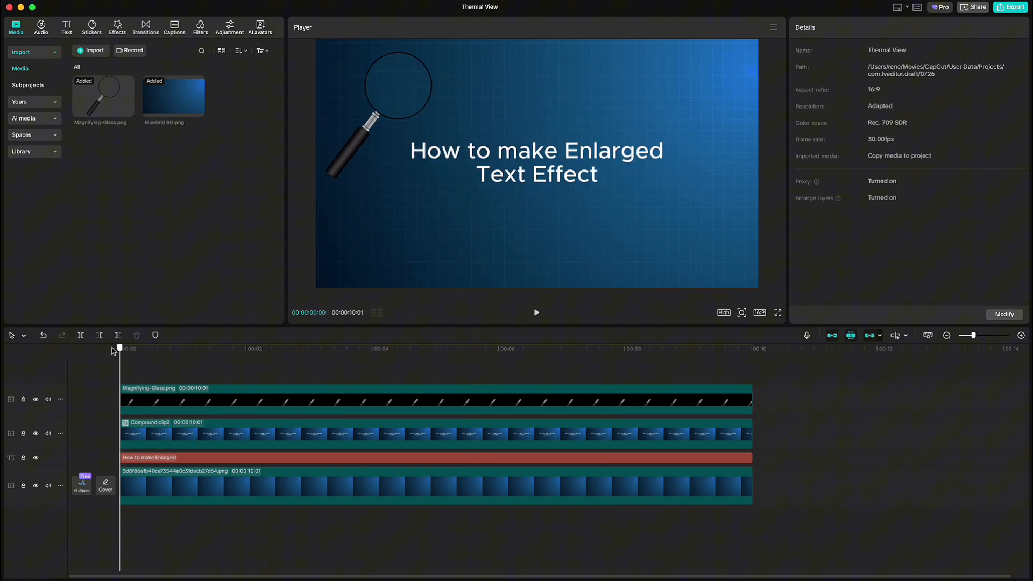
left_click(536, 312)
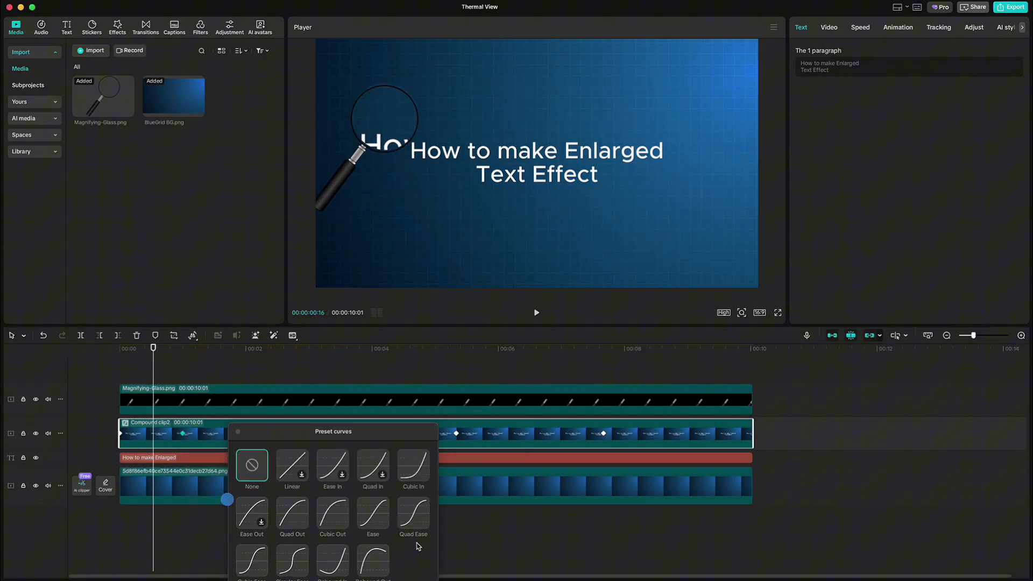
left_click(413, 516)
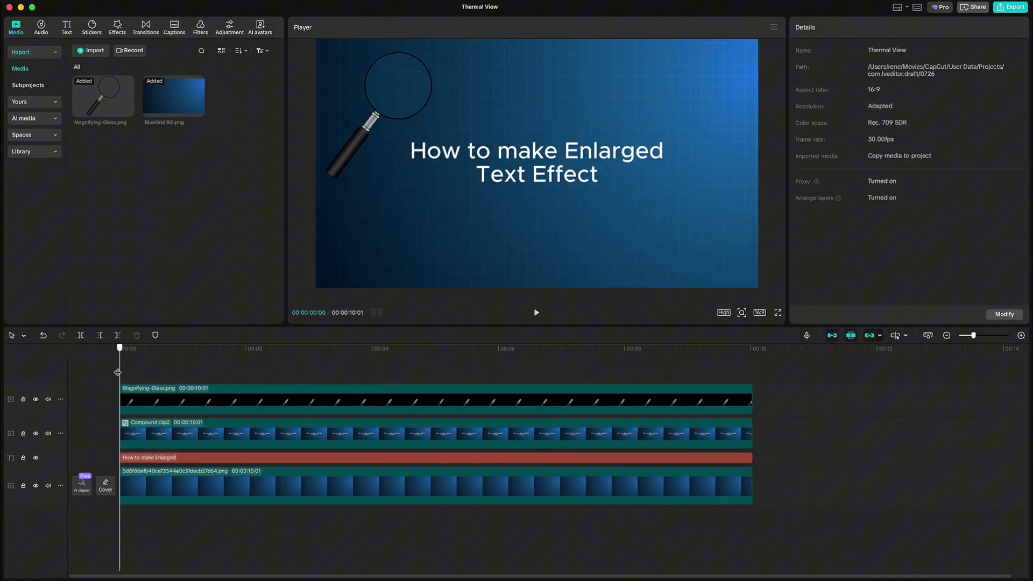
mouse_move(536, 316)
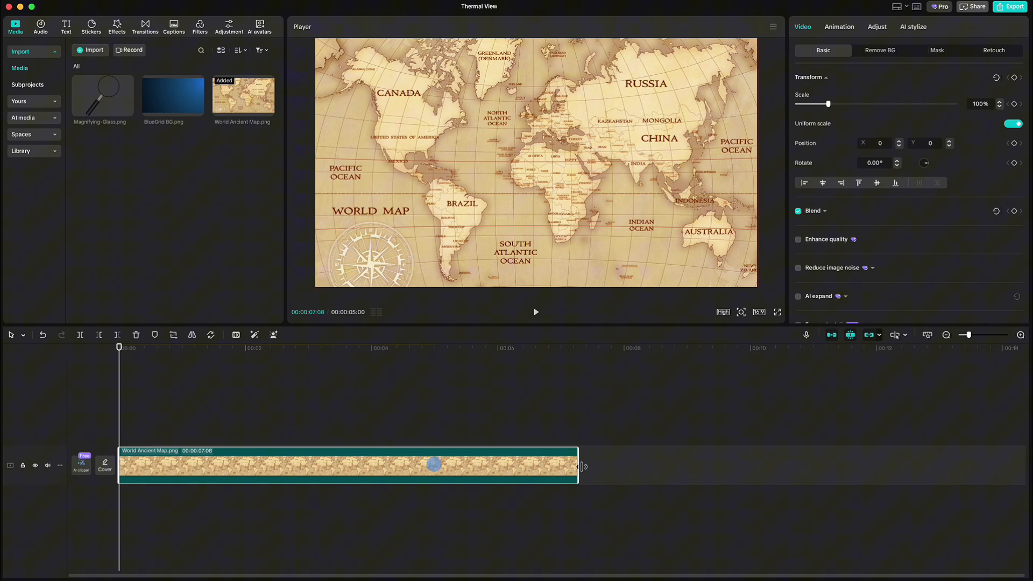
Step: Extend the map clip to ten seconds, copy it onto a track above and hide that track
left_click_drag(579, 466, 750, 466)
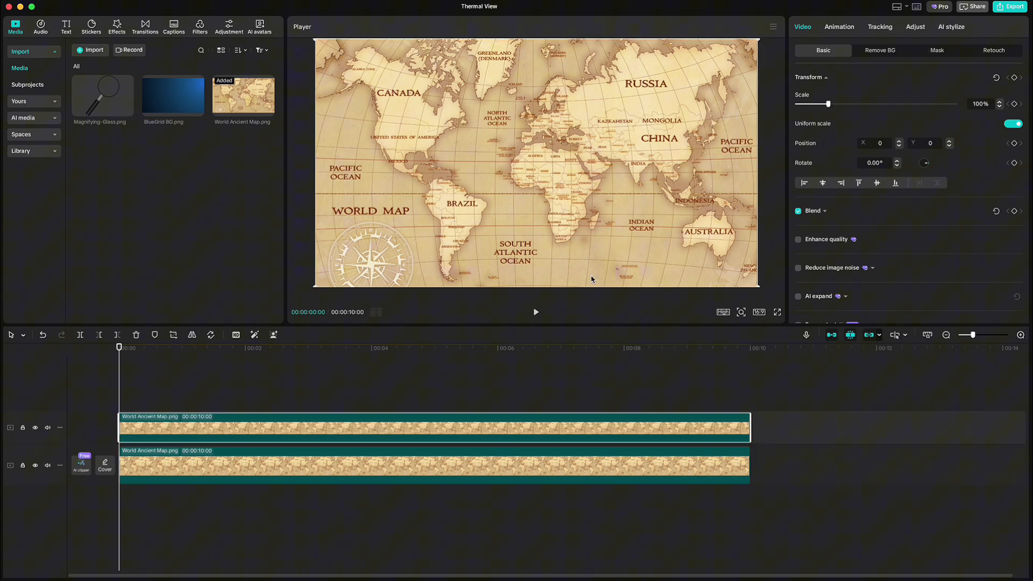
left_click_drag(832, 105, 837, 104)
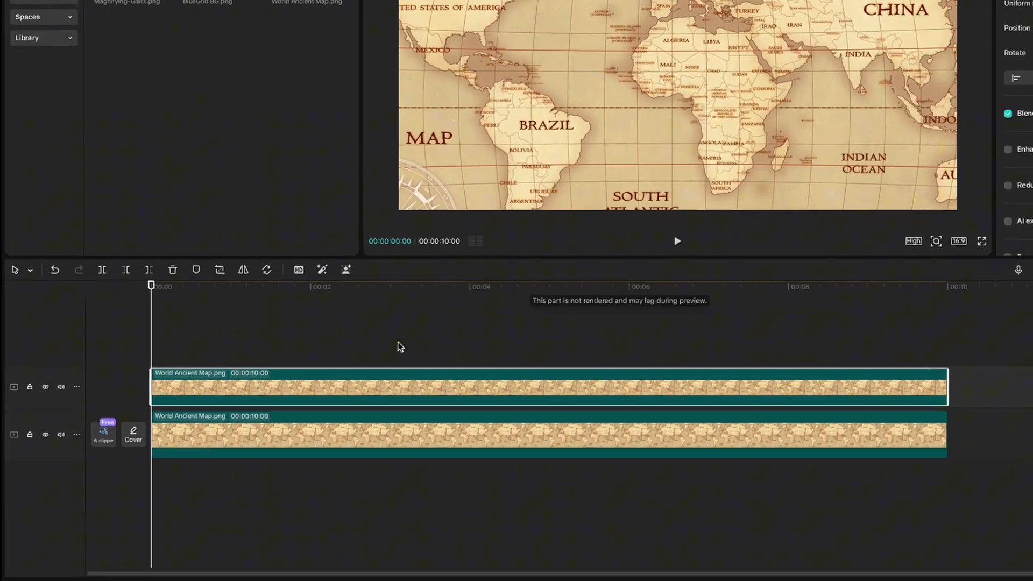
left_click(45, 386)
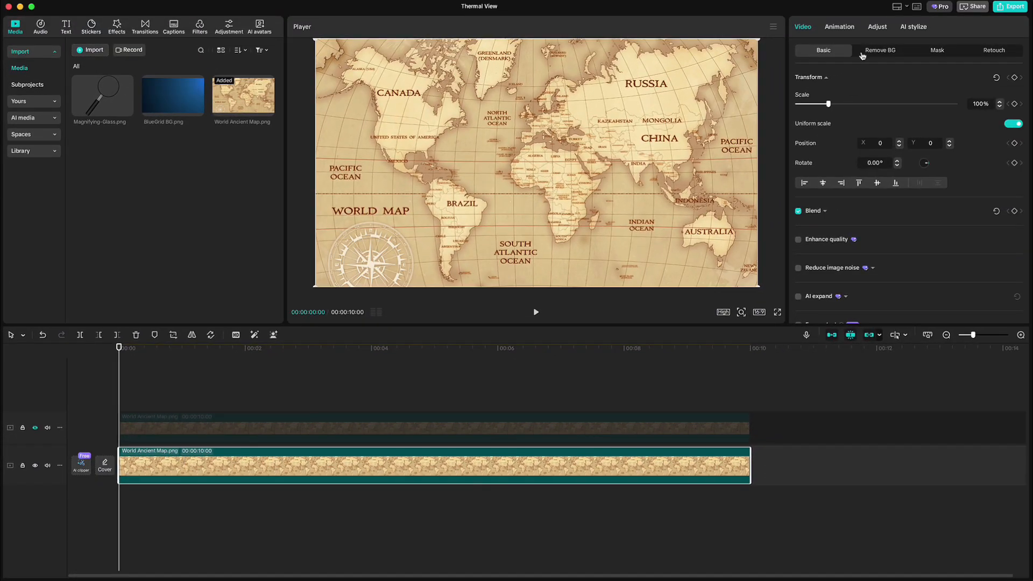
Step: In Adjust > Basic, lower the bottom map's Saturation to -50 and Exposure to -40
left_click(877, 25)
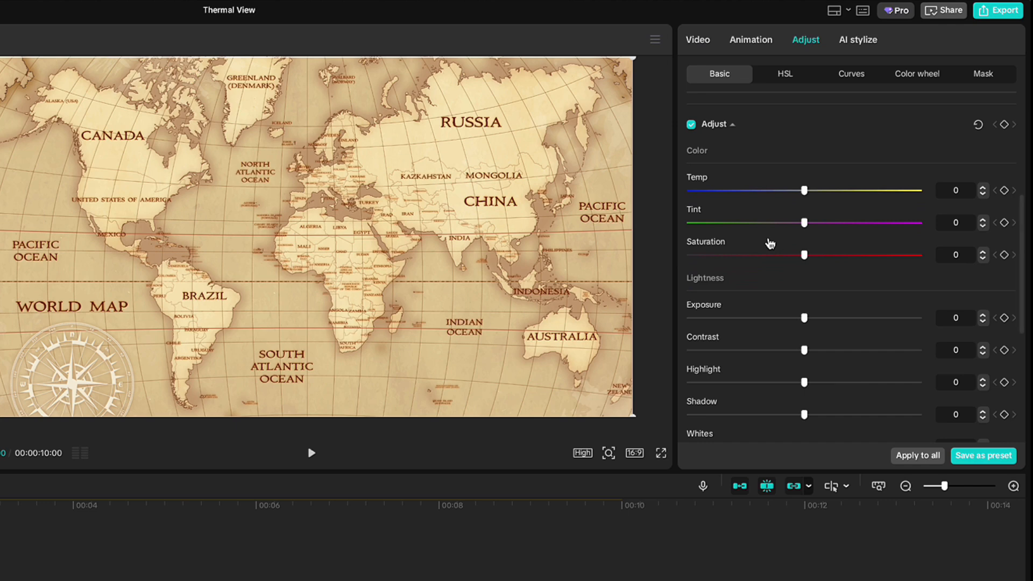
left_click_drag(804, 255, 689, 255)
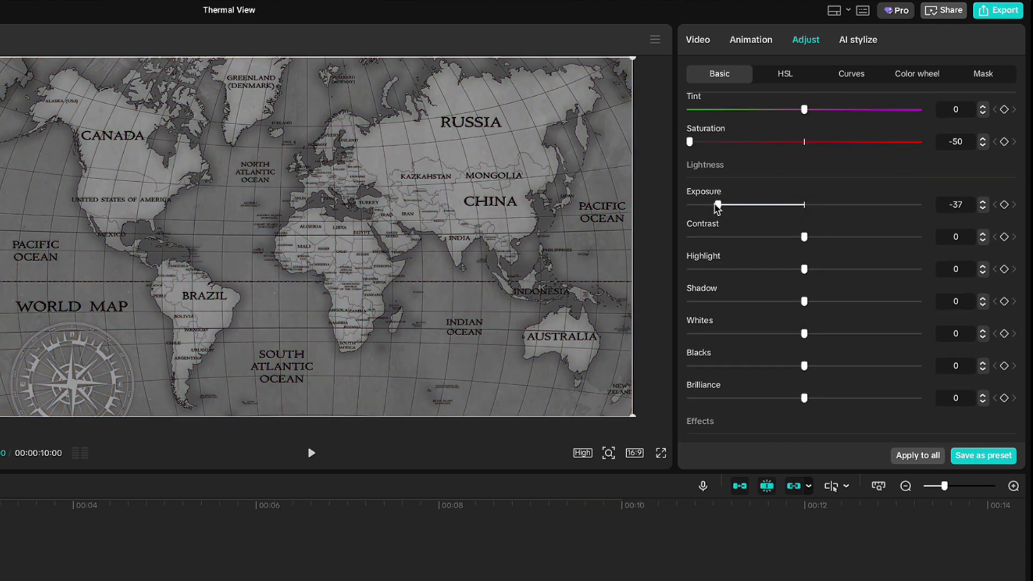
left_click_drag(804, 269, 689, 269)
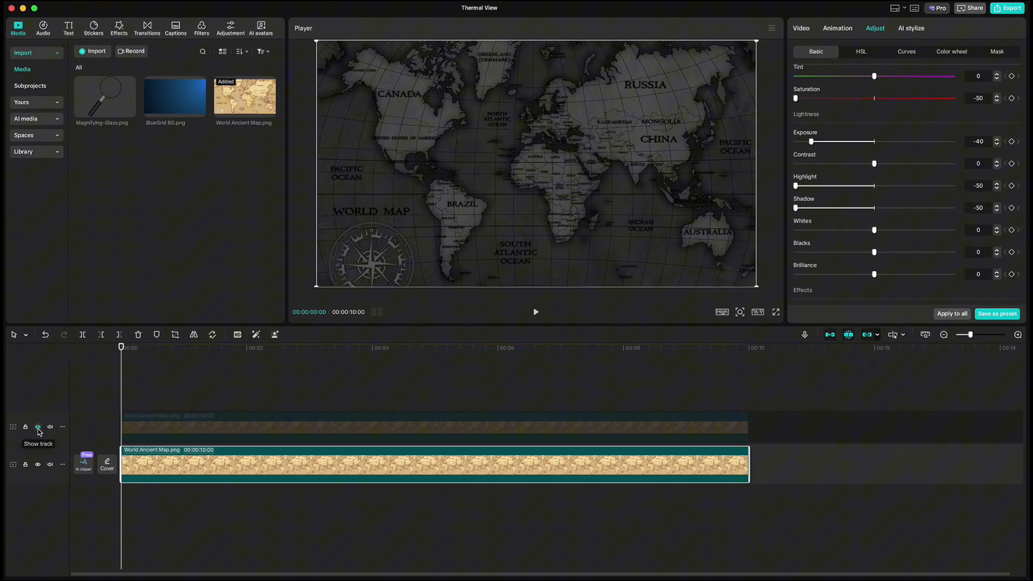
Step: Unhide the upper map and give it a feathered Circle mask with equal 450×450 width and height
left_click(38, 427)
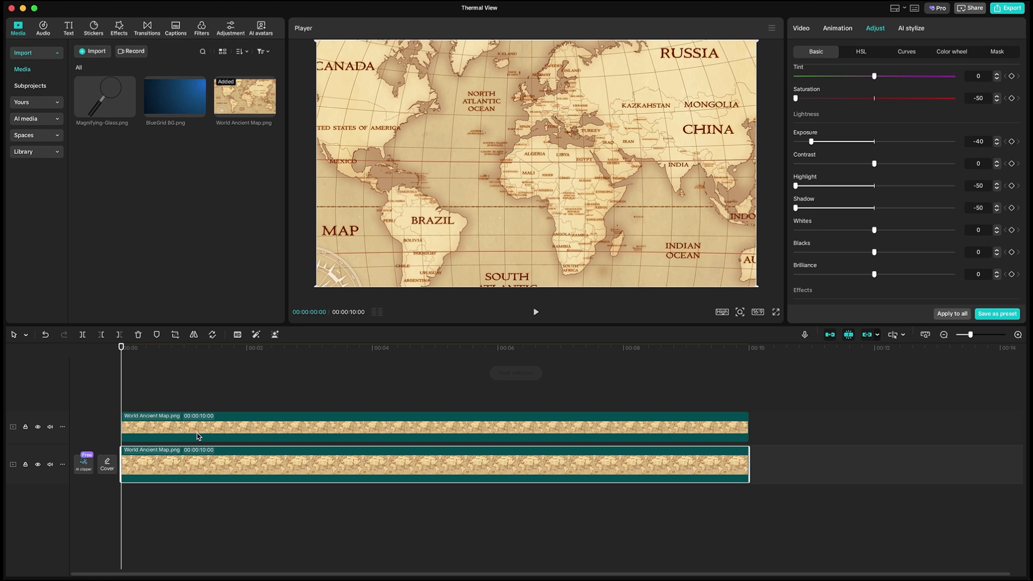
left_click(801, 28)
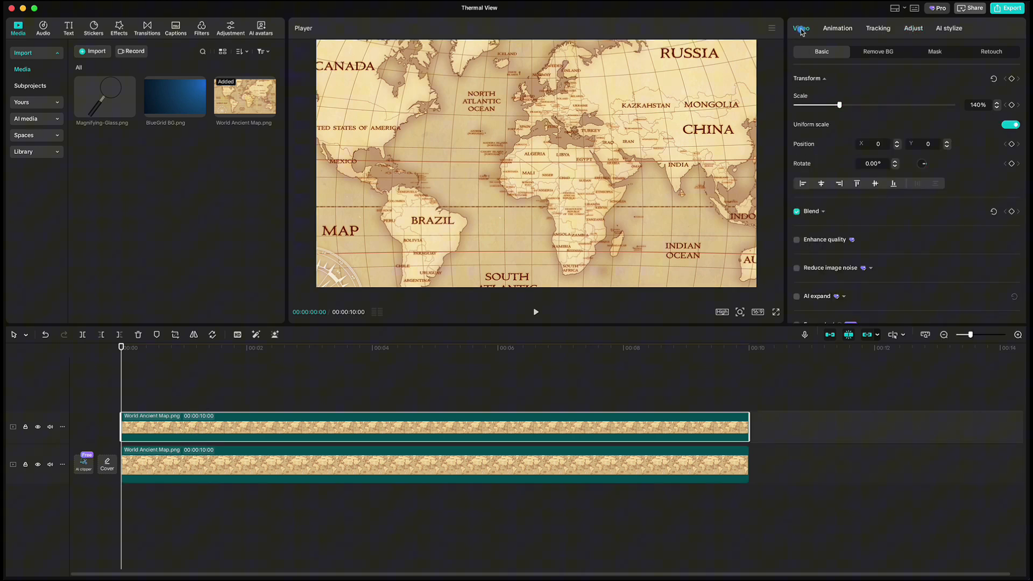
left_click(934, 51)
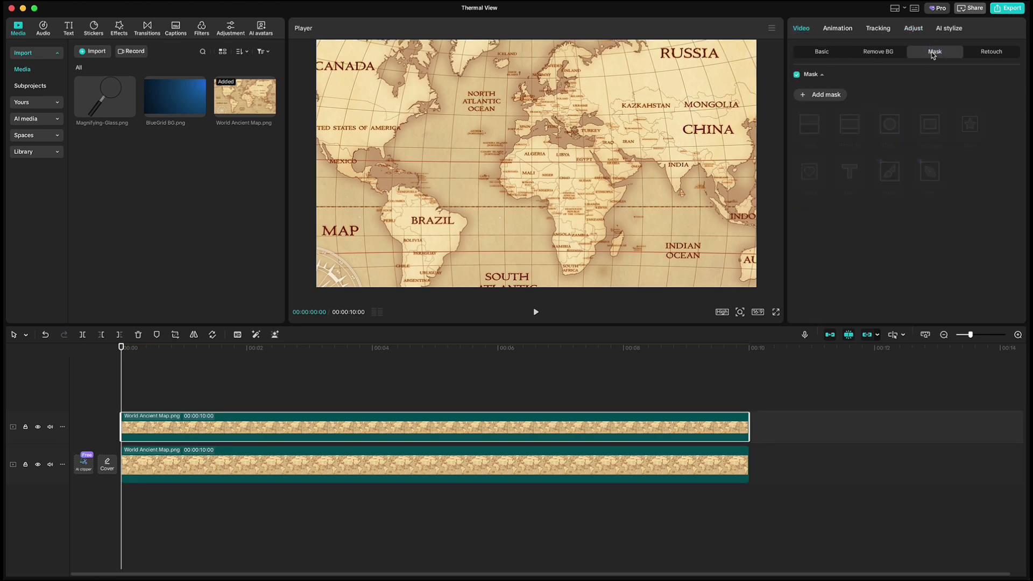
left_click(929, 125)
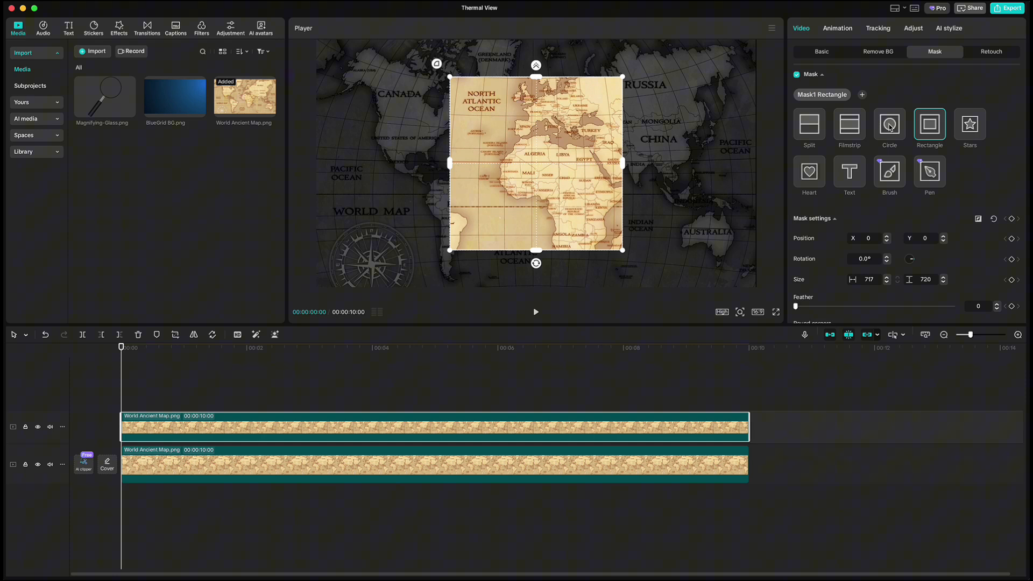
left_click(889, 124)
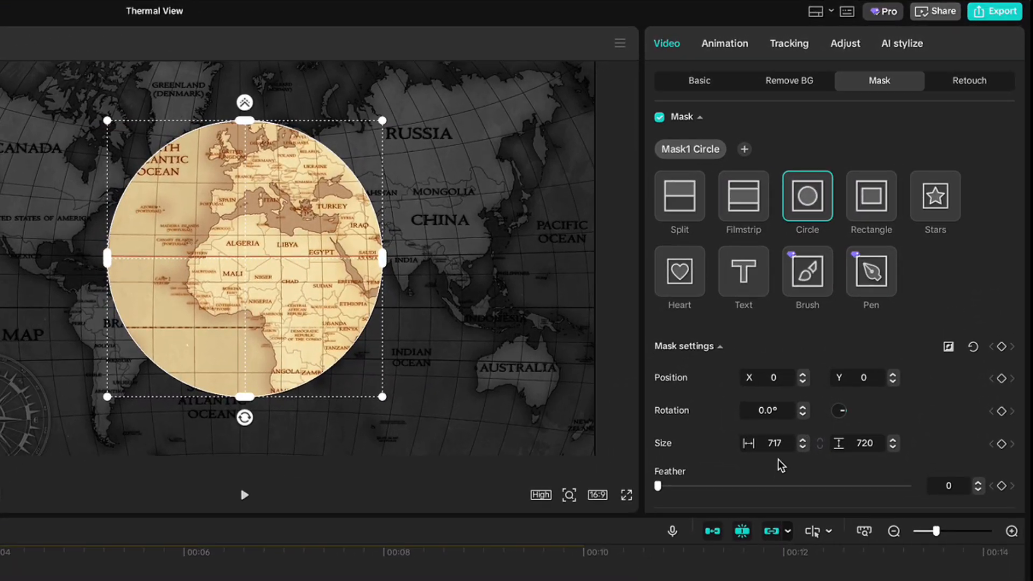
left_click(774, 443)
type("450")
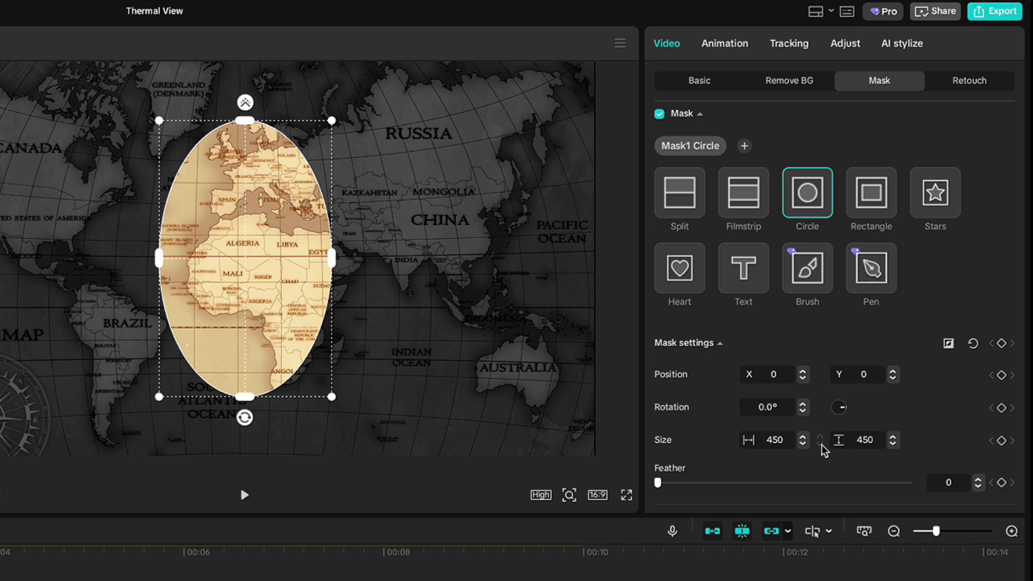
left_click_drag(658, 482, 704, 483)
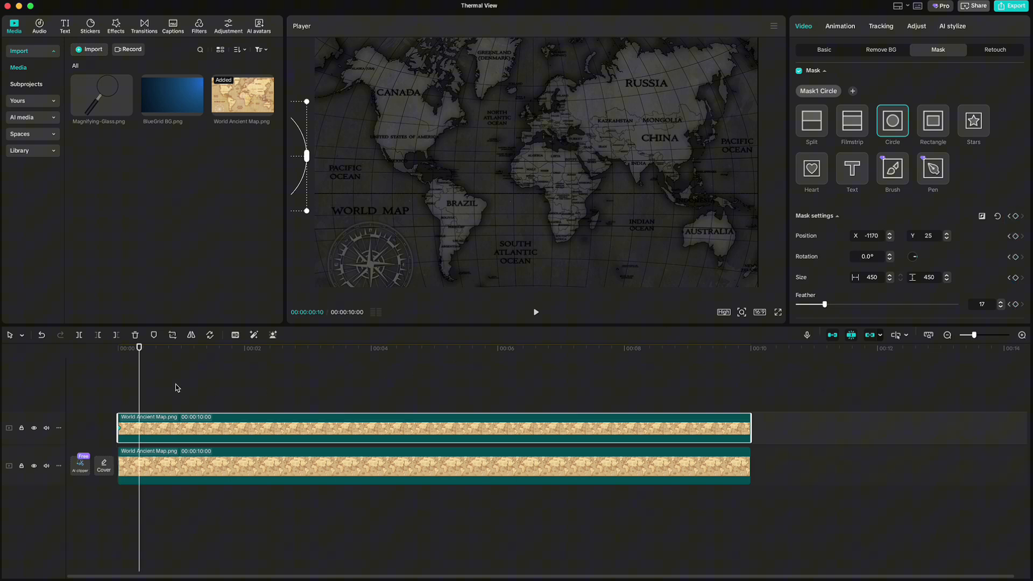
Step: Keyframe the circle mask from its start position over Brazil, then at a later time centred on China
left_click(204, 347)
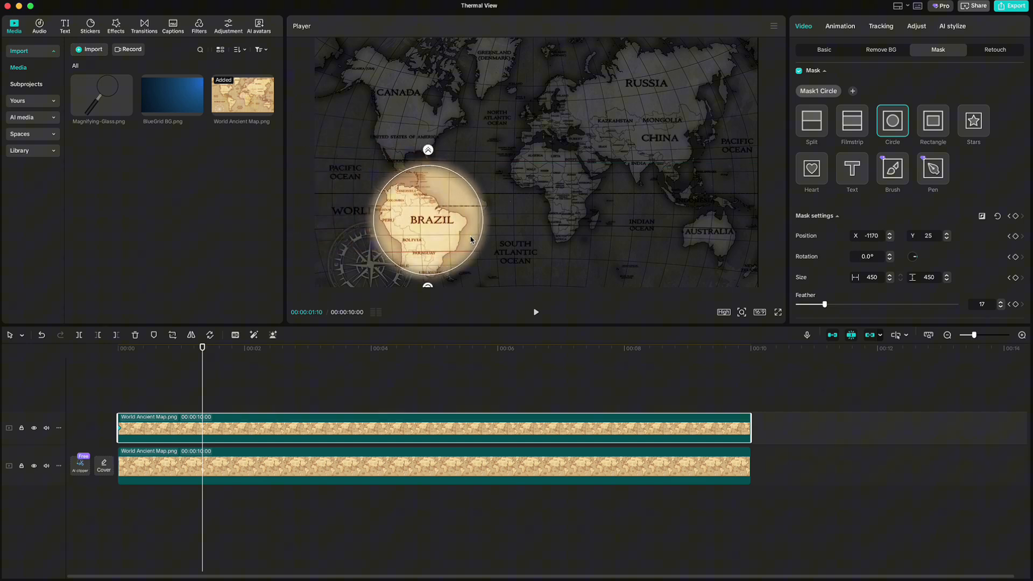
left_click(427, 220)
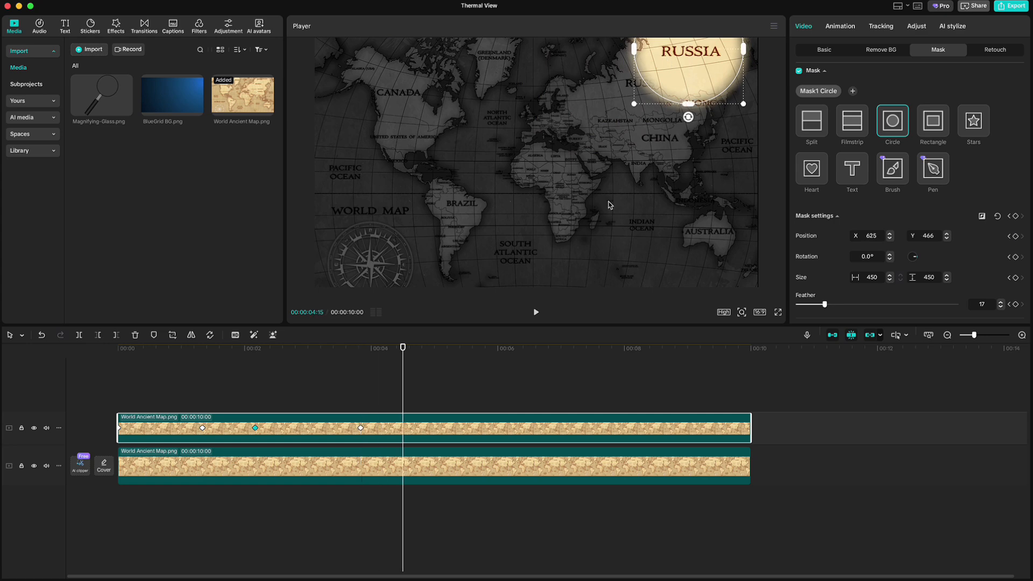
left_click(1017, 216)
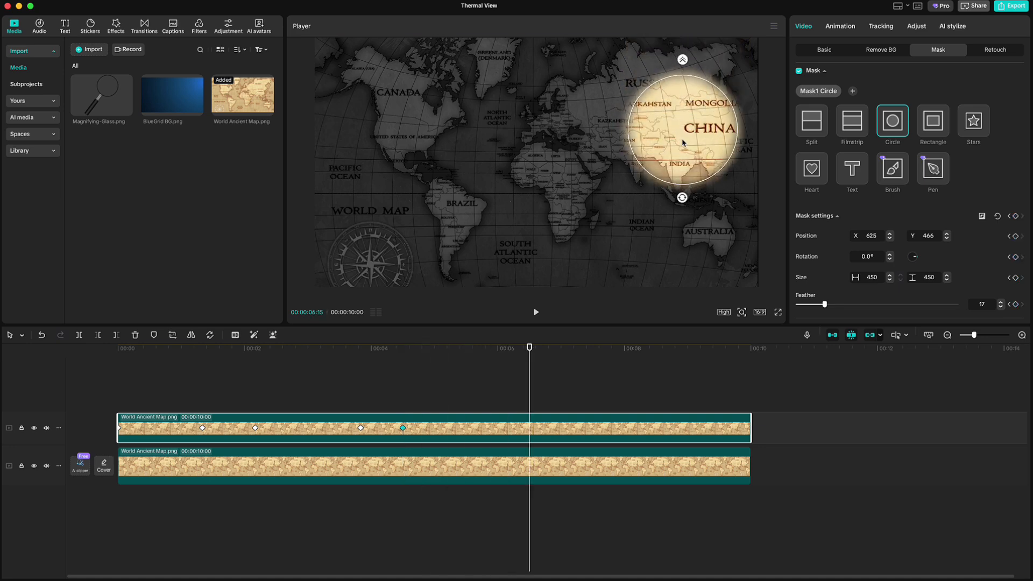
left_click_drag(683, 128, 712, 128)
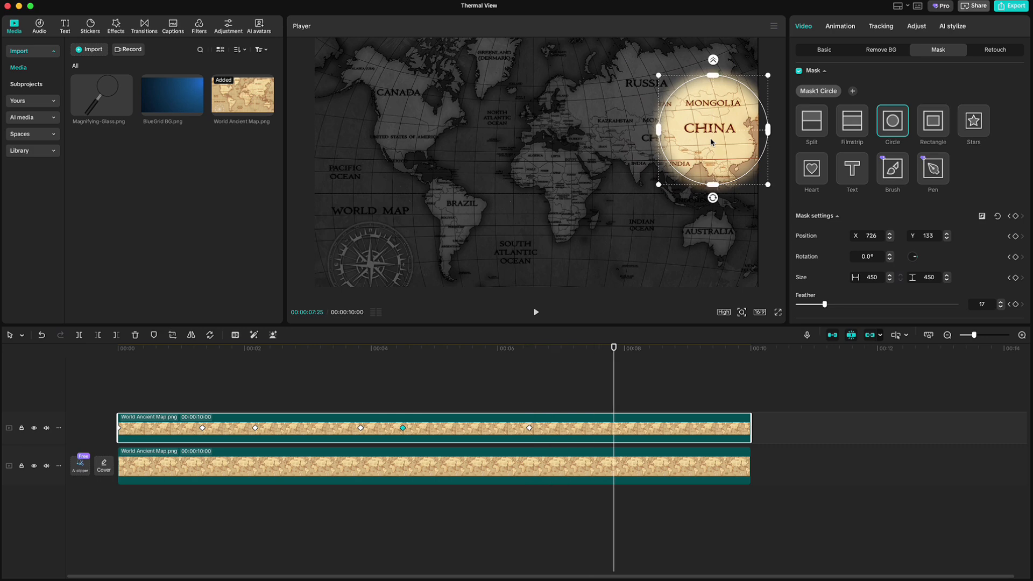
left_click_drag(711, 125, 701, 237)
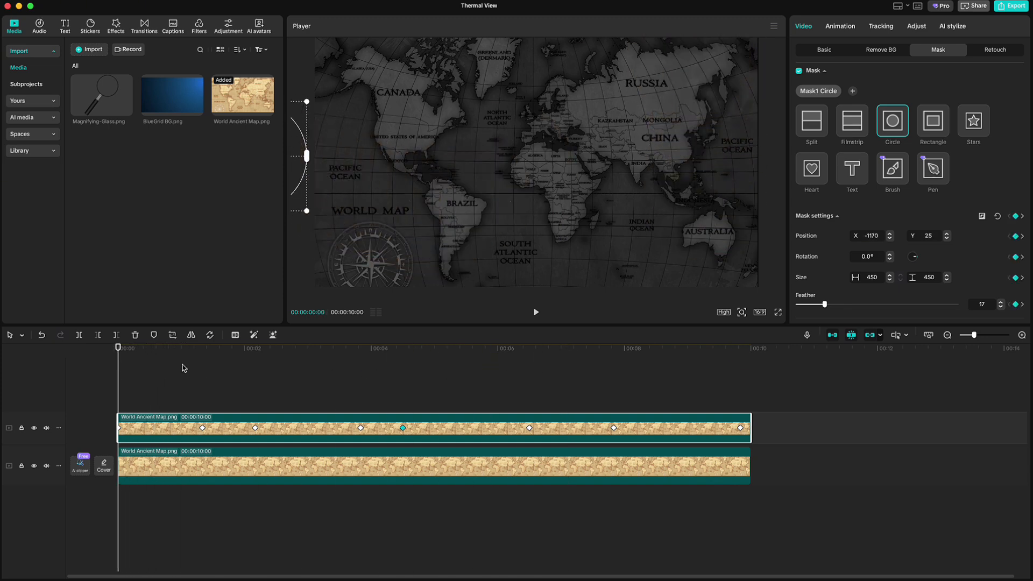
Step: Apply a preset easing curve to one mask keyframe and show all presets for another
right_click(202, 427)
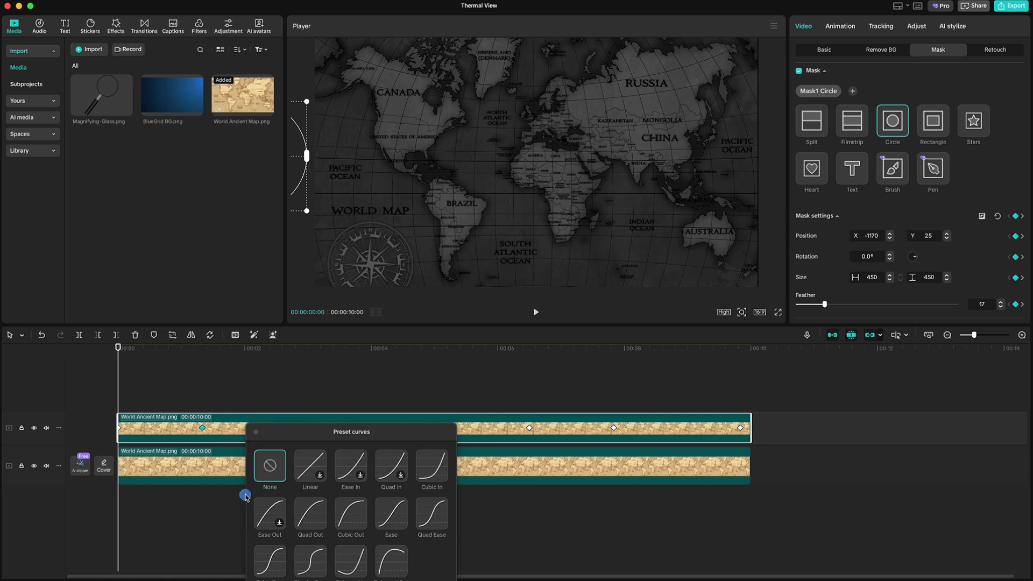
left_click(432, 518)
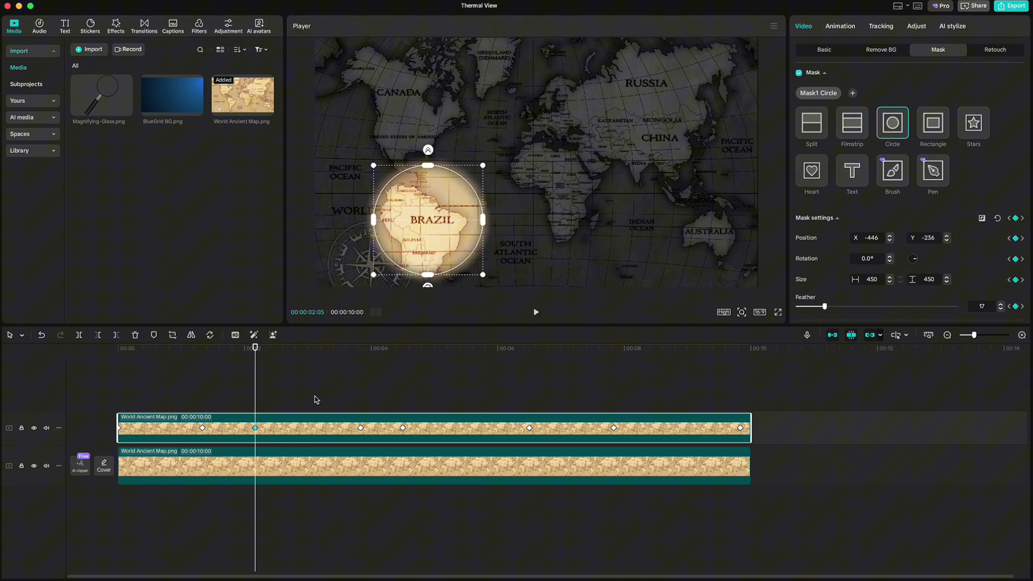
right_click(361, 428)
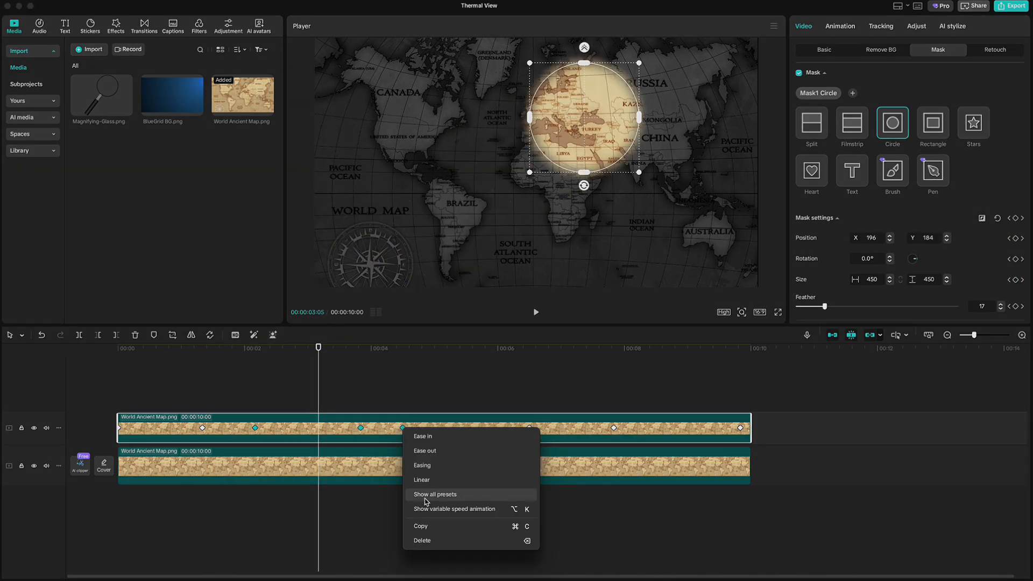
left_click(434, 494)
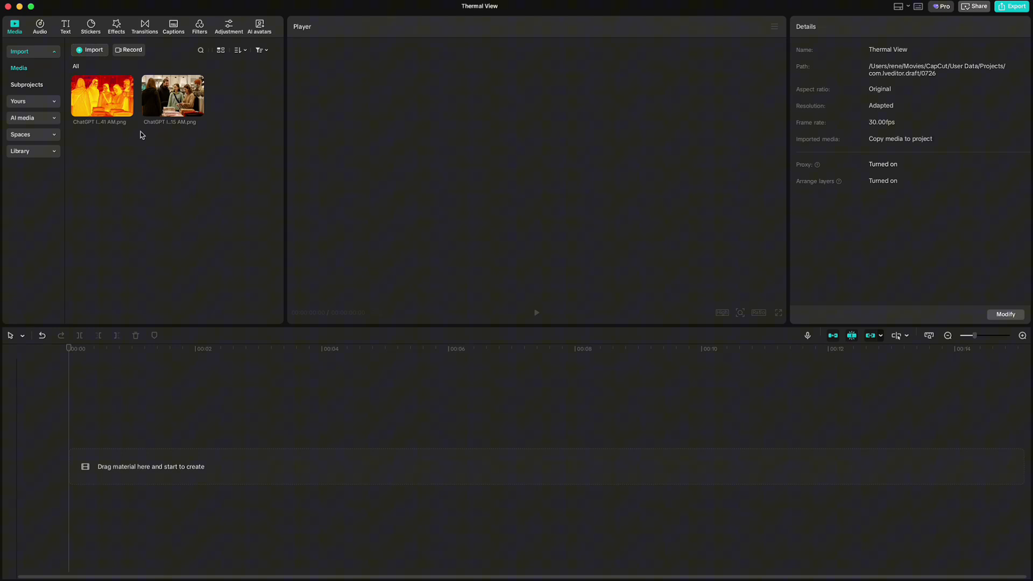
mouse_move(196, 137)
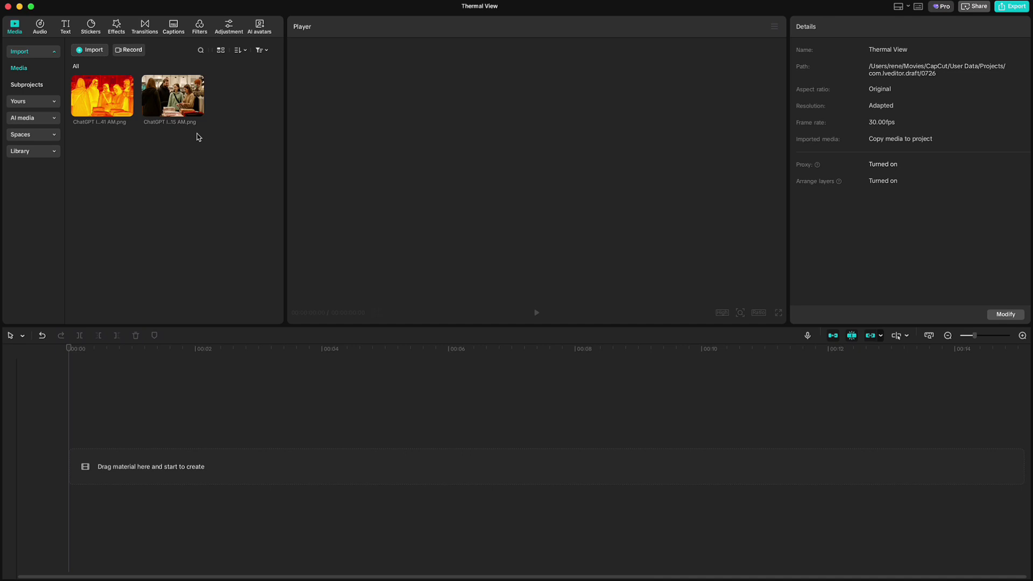
Step: Place the shop photo on the timeline with the thermal image above it, extended to 10 seconds
left_click_drag(172, 96, 276, 467)
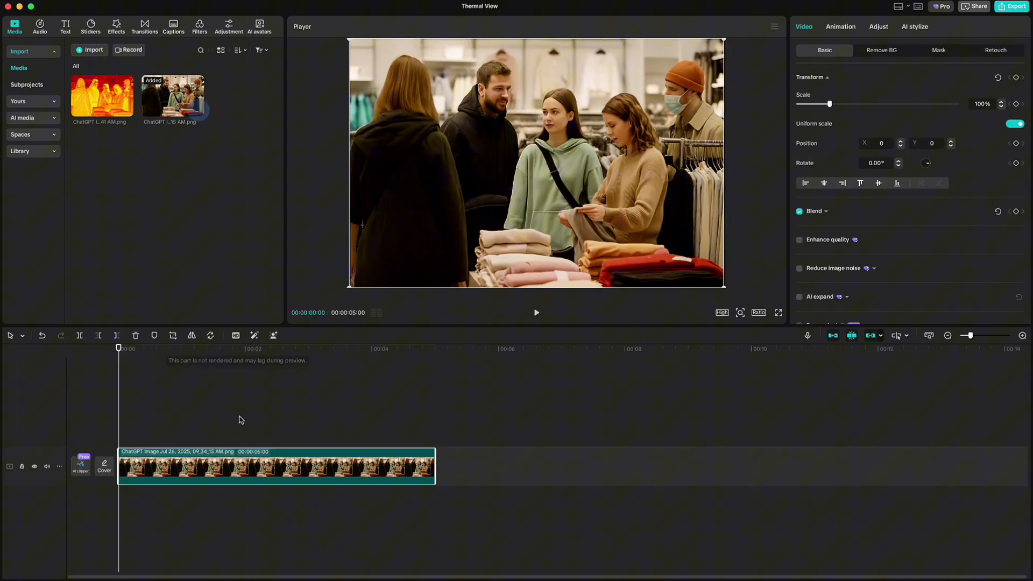
left_click_drag(435, 466, 646, 466)
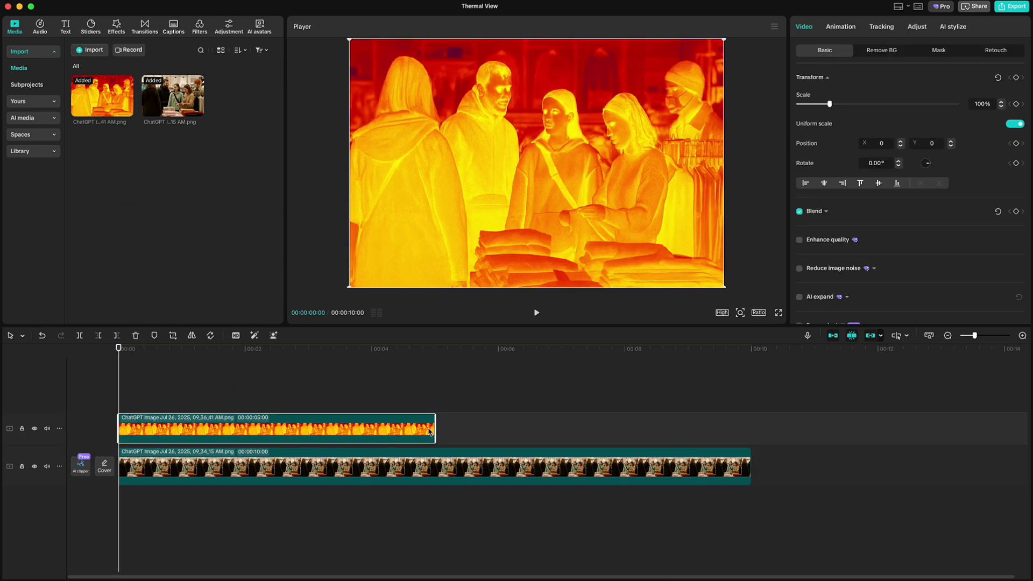
left_click_drag(434, 427, 749, 427)
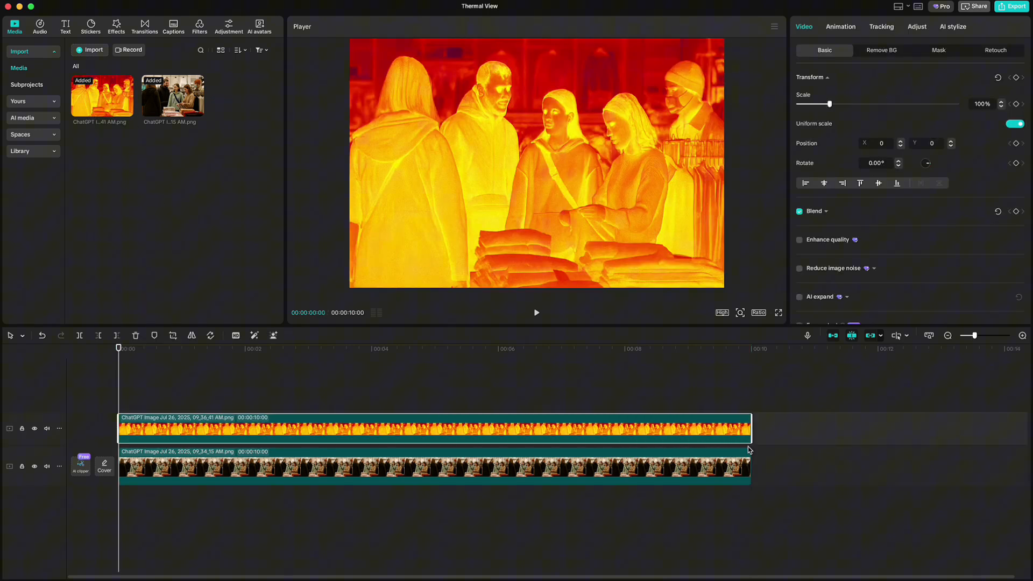
left_click(938, 50)
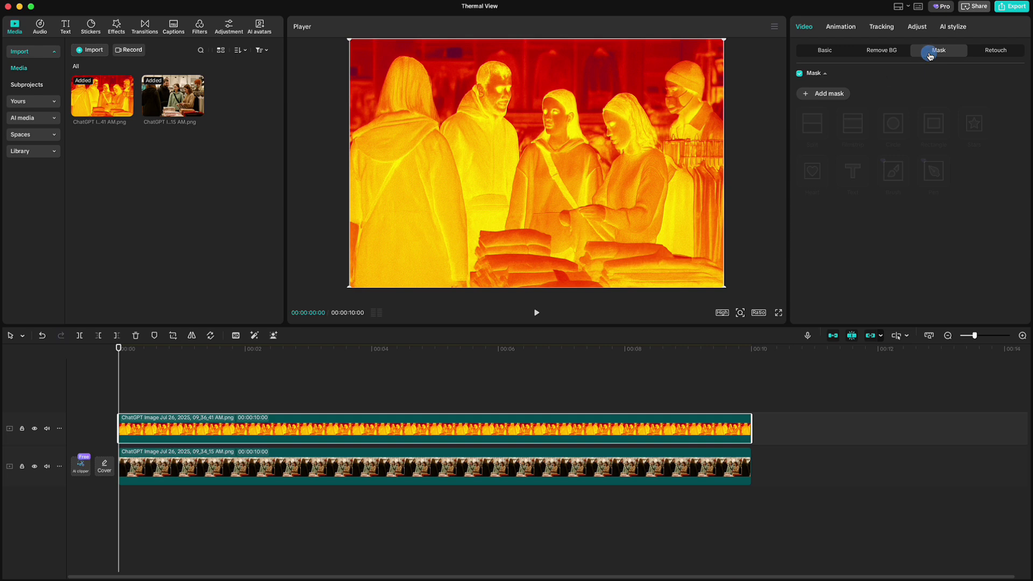
Step: Add a circle mask to the thermal clip, keyframed from near-zero size up to 450 across
left_click(934, 125)
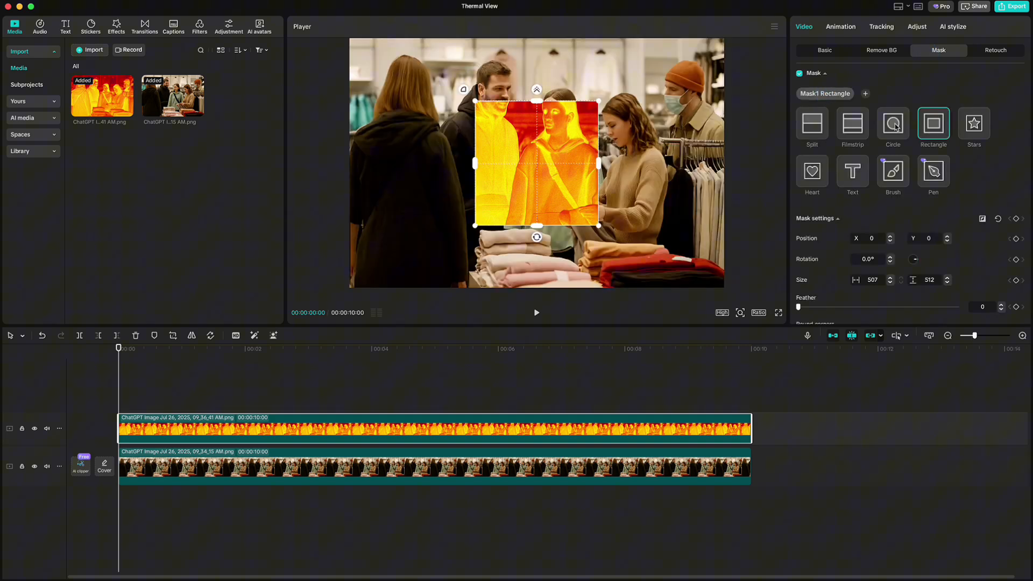
left_click(893, 124)
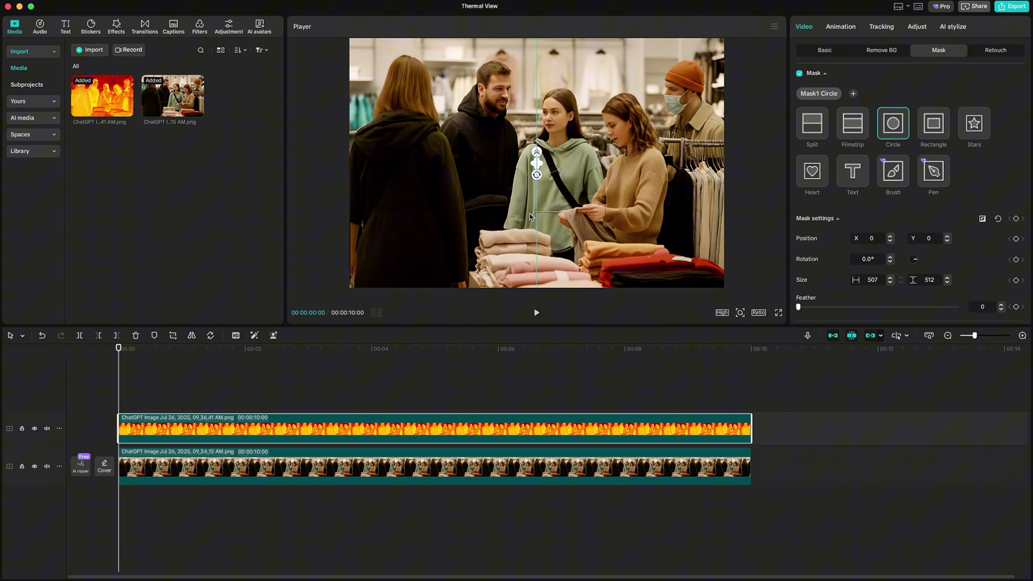
left_click(1017, 220)
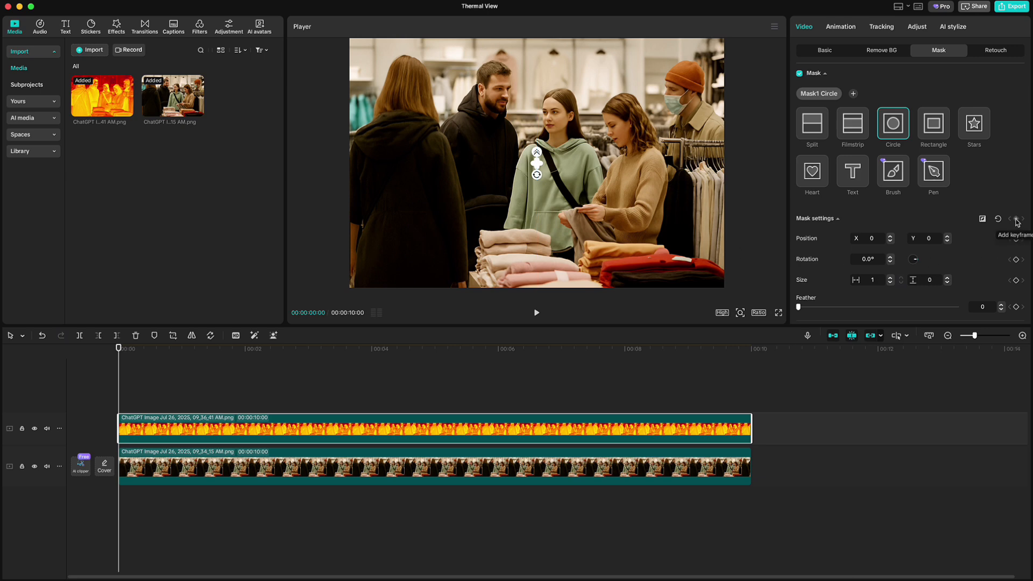
left_click(1017, 218)
type("450")
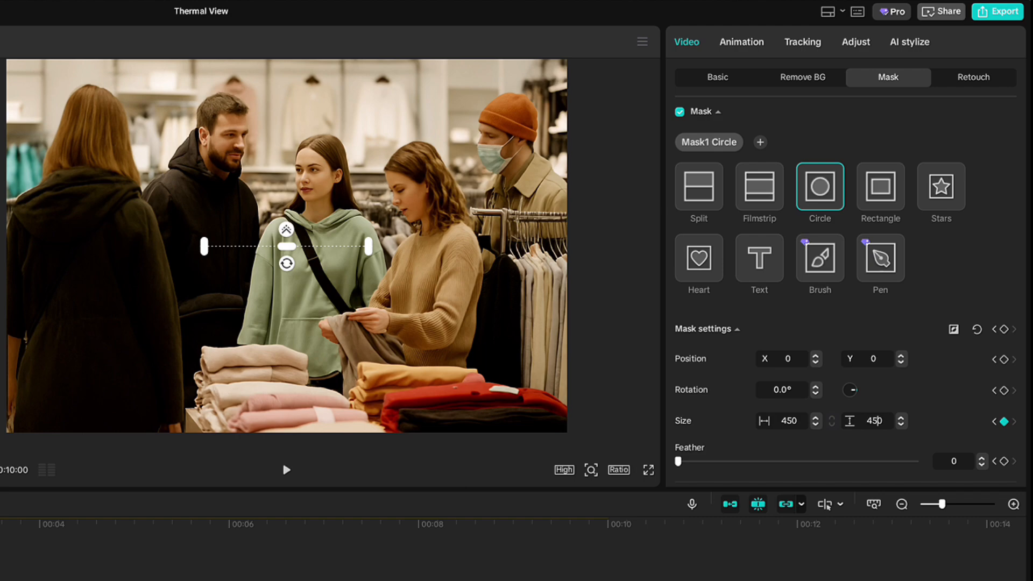
left_click_drag(679, 461, 709, 462)
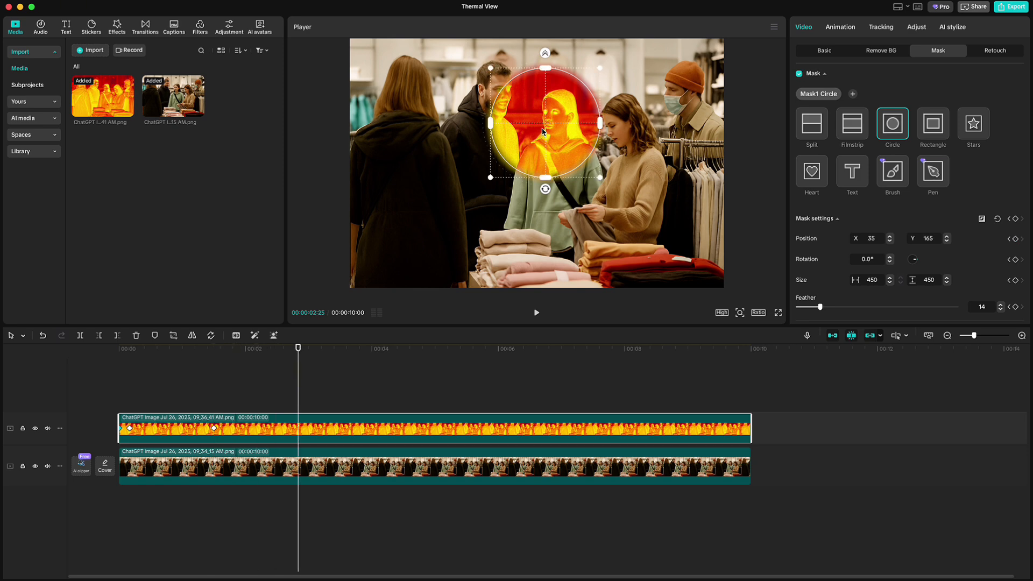
Step: Keyframe the thermal circle from the two people's heads toward the upper right, then preview
left_click_drag(545, 121, 409, 105)
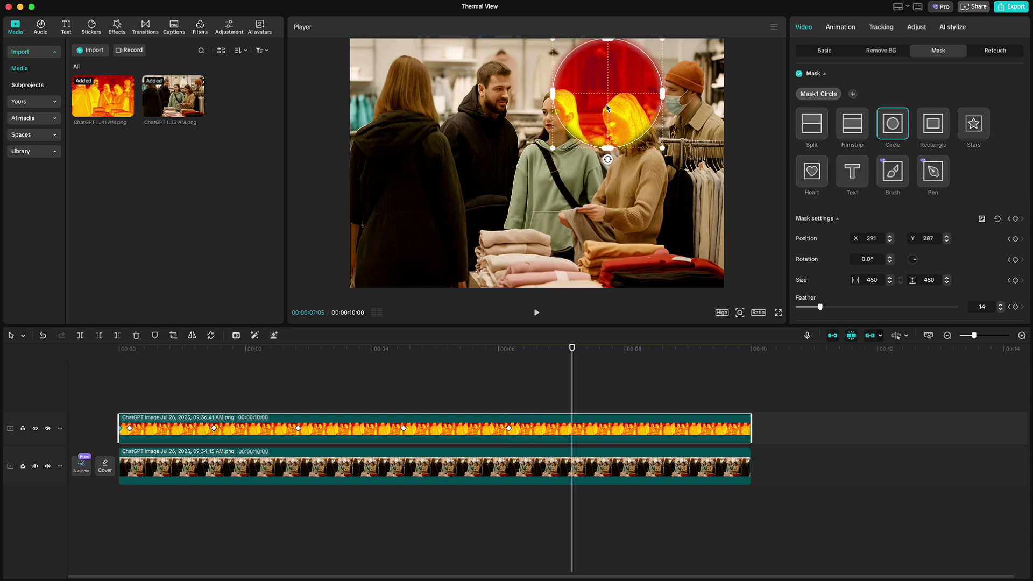
left_click_drag(606, 93, 701, 227)
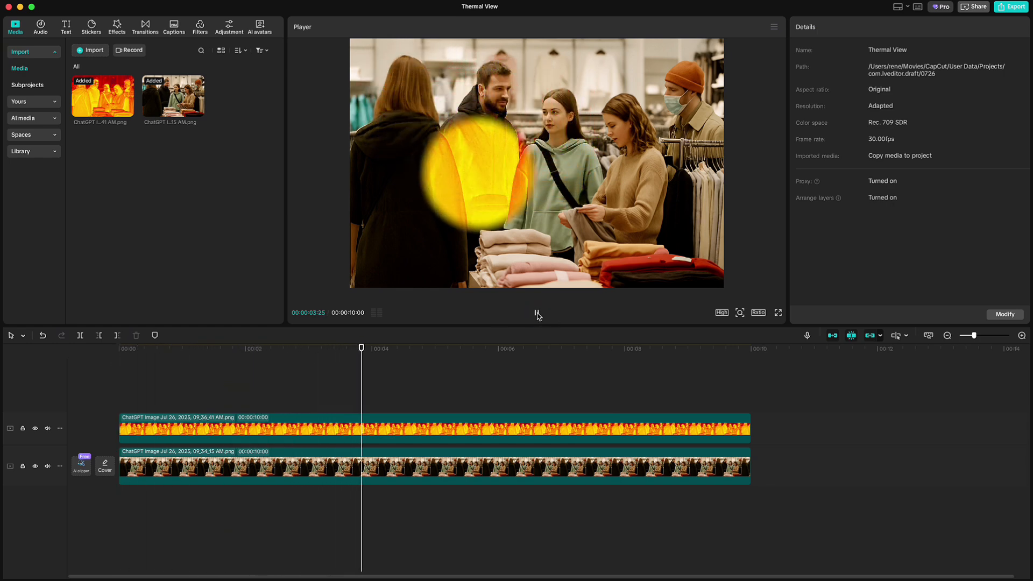
left_click(616, 348)
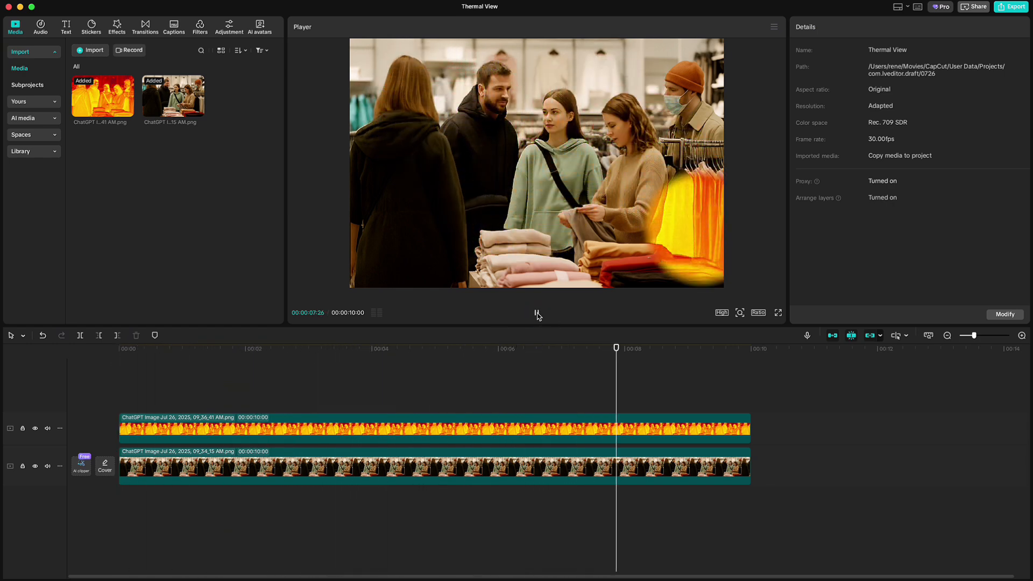
left_click(536, 313)
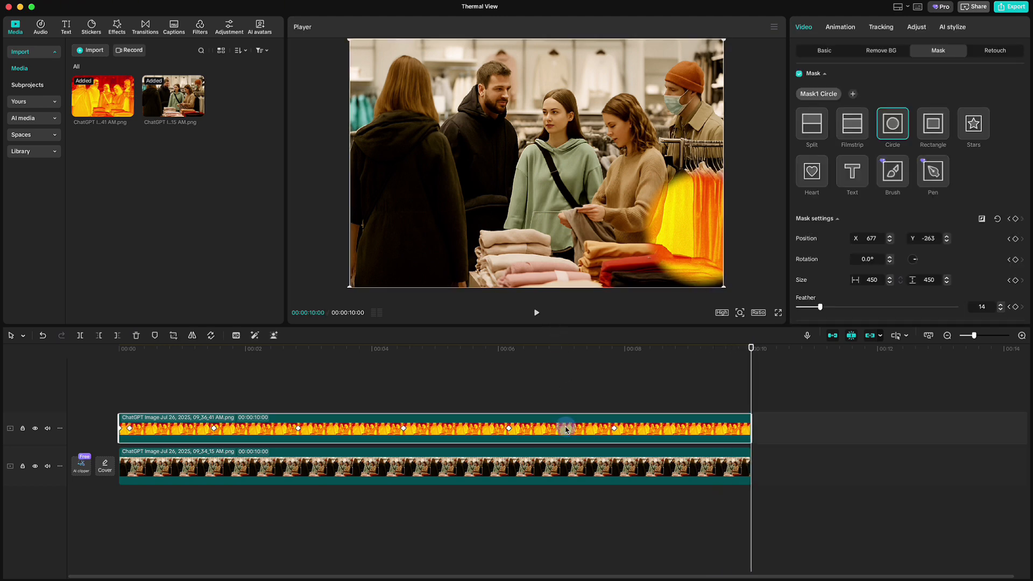
Step: Show the clip's keyframe motion graph and apply a smooth preset ease curve
right_click(566, 429)
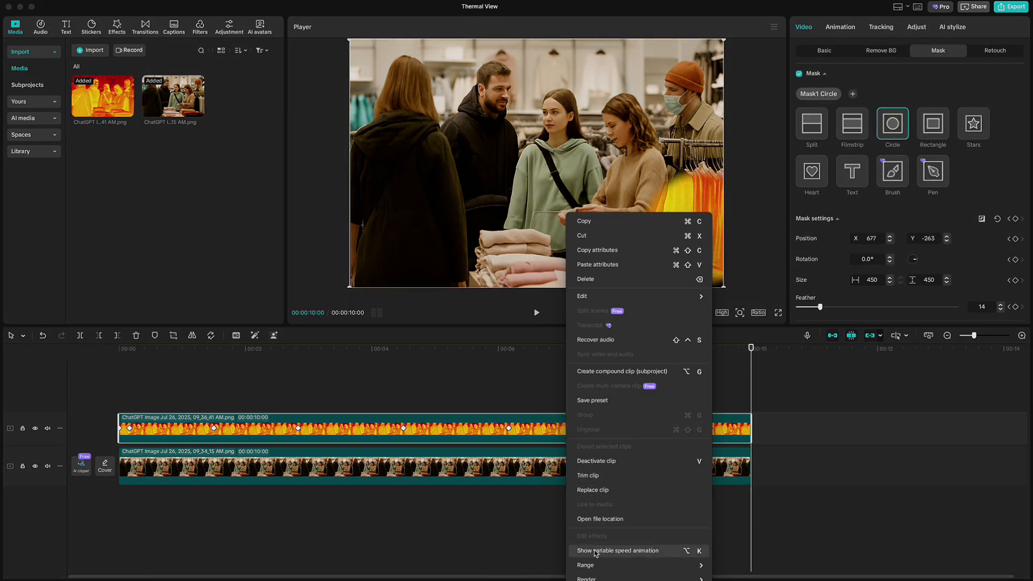
left_click(618, 550)
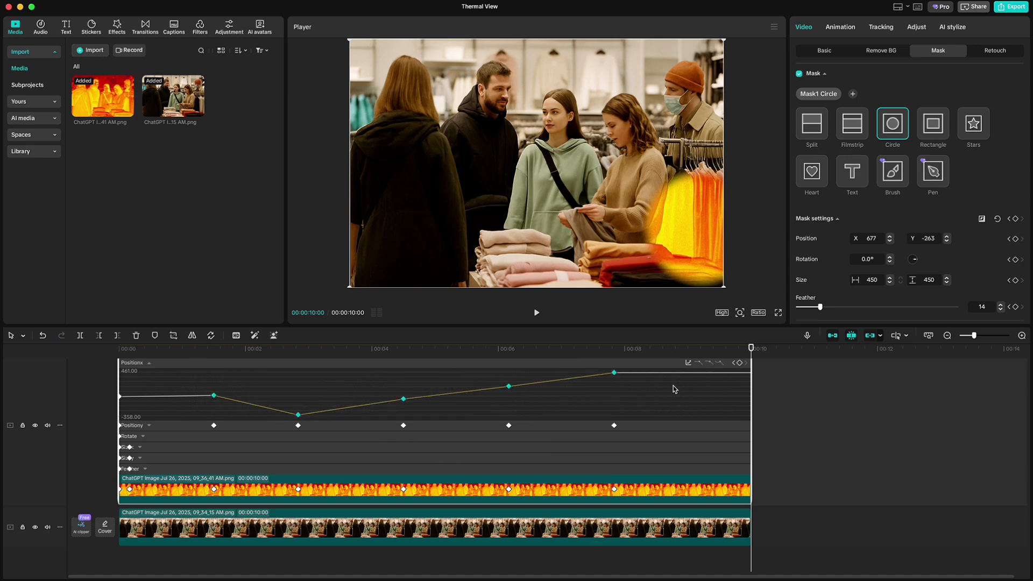
left_click(708, 362)
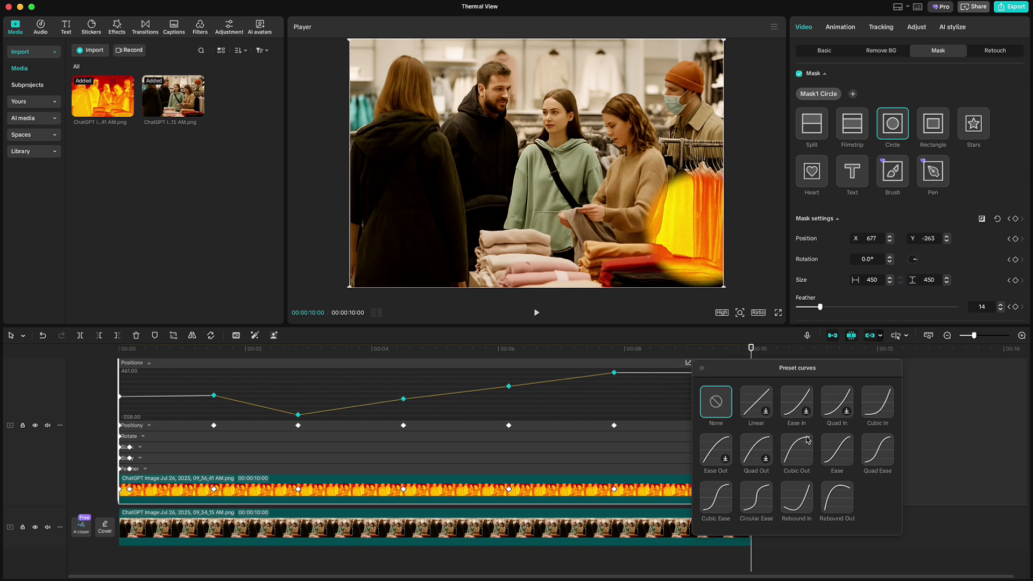
left_click(877, 453)
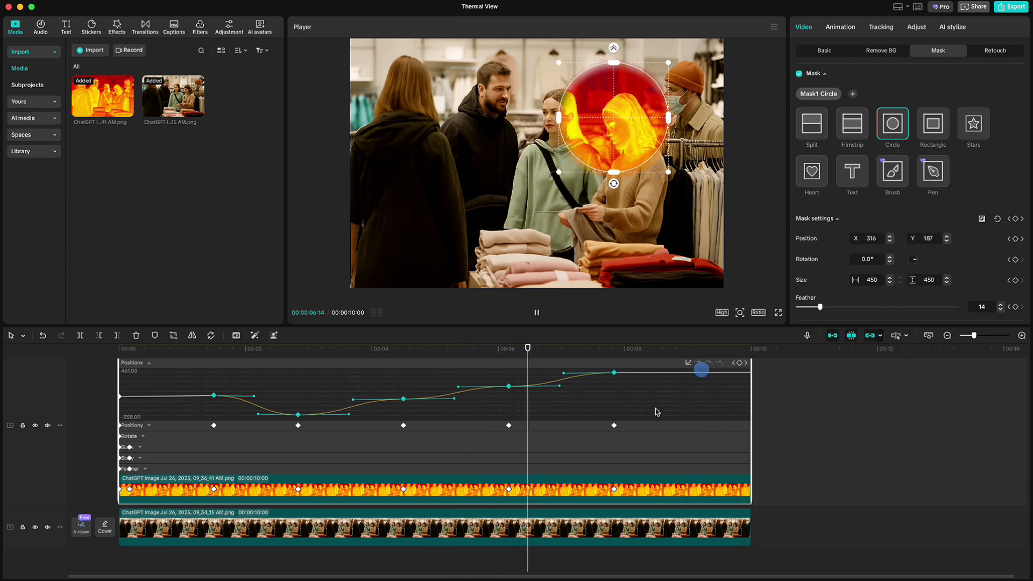
right_click(644, 406)
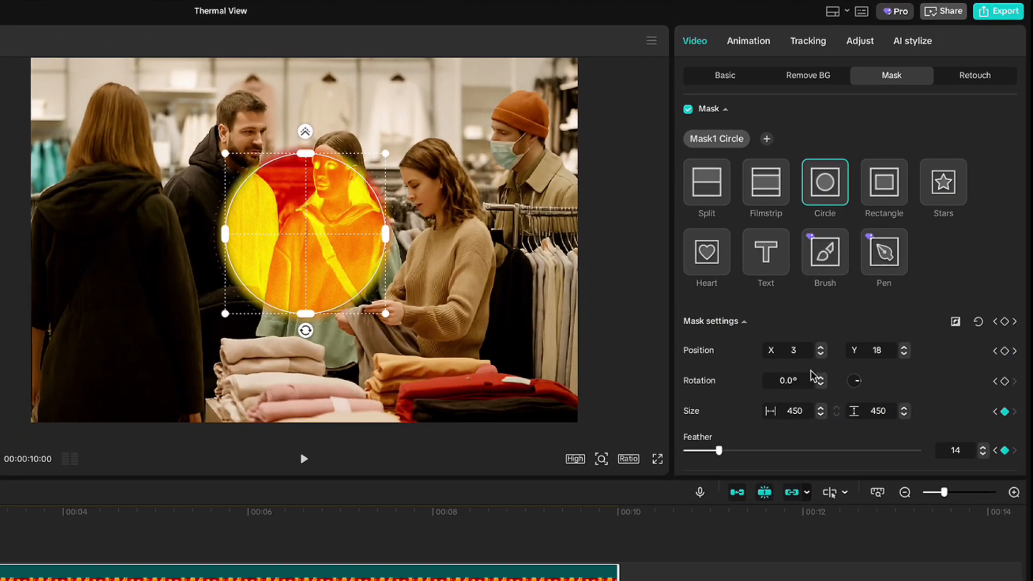
Step: Shift the duplicate thermal circle's Position X to the right and return the playhead to the start
left_click(821, 350)
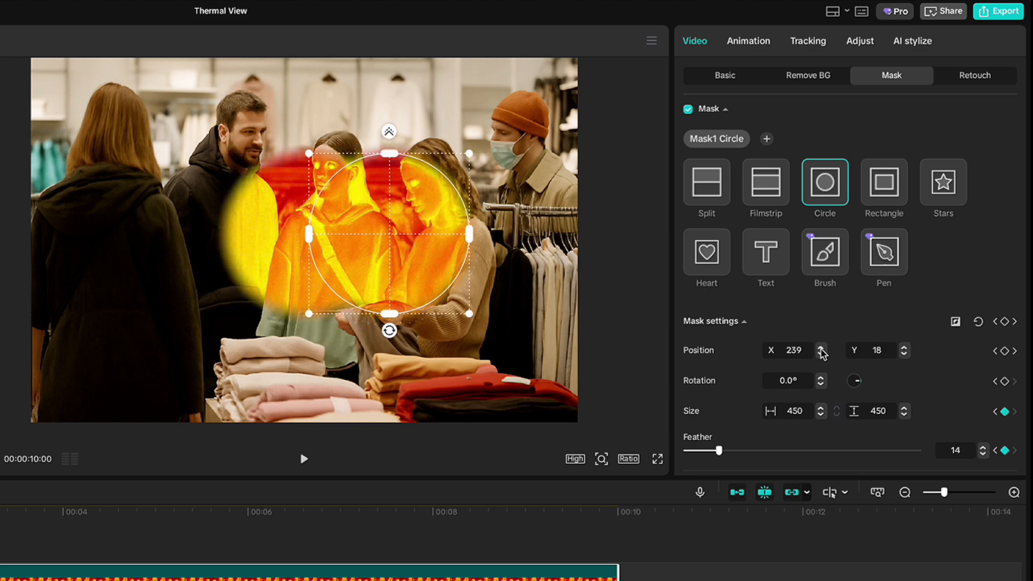
left_click(846, 312)
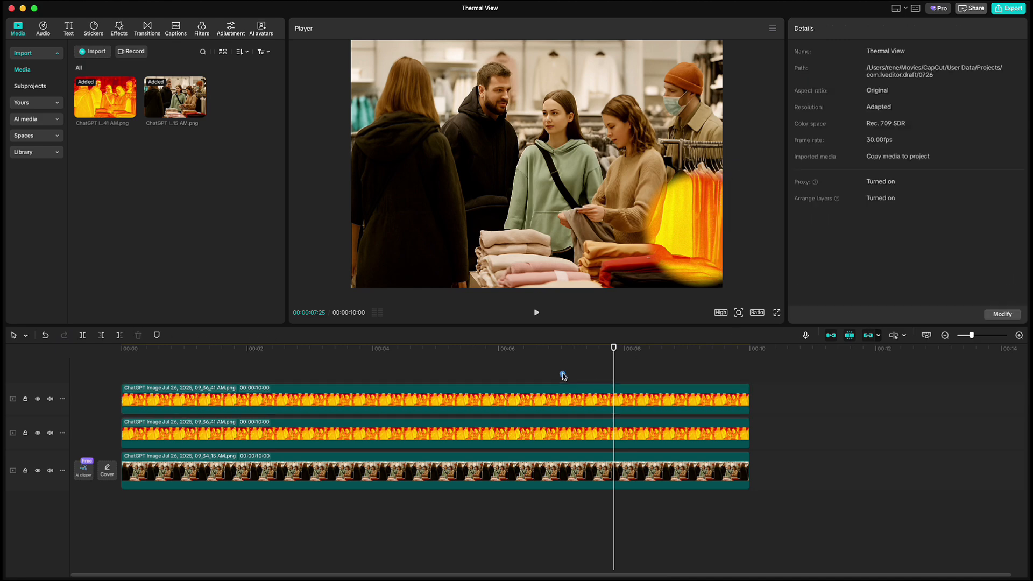
left_click_drag(615, 348, 130, 348)
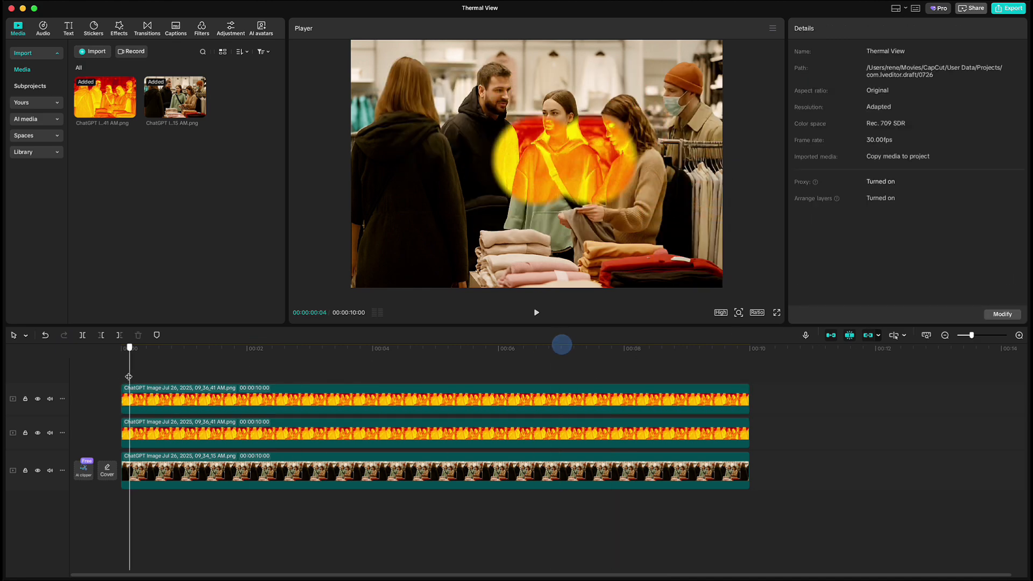